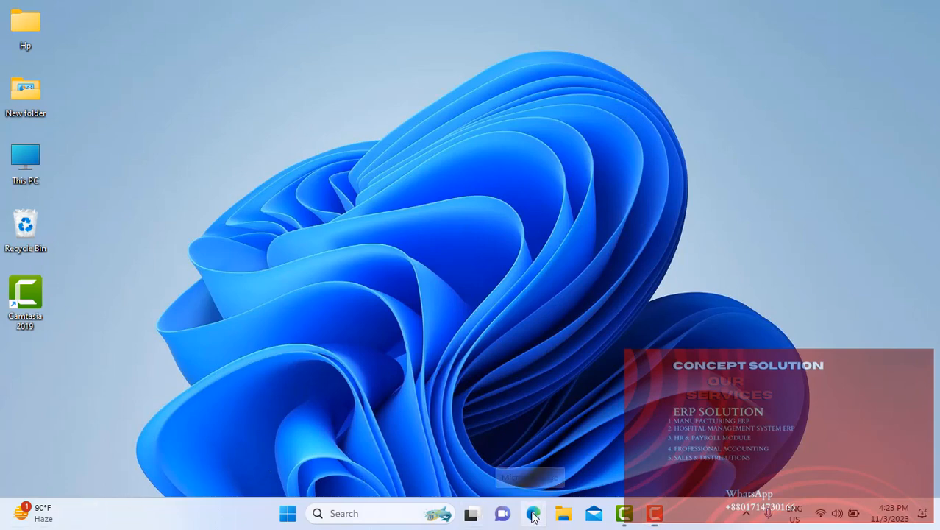
# - Search Bing in Edge for 'database 19c download'
pyautogui.click(532, 513)
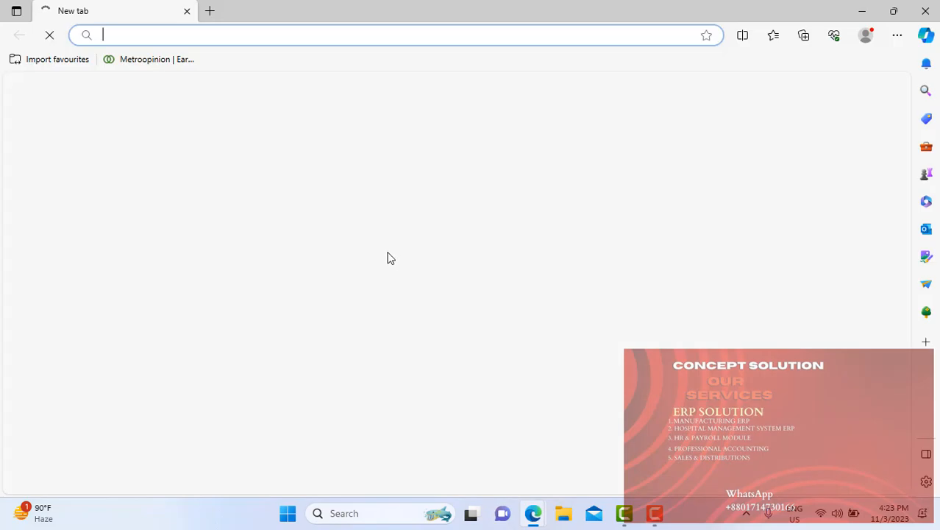
pyautogui.write('database 19c download')
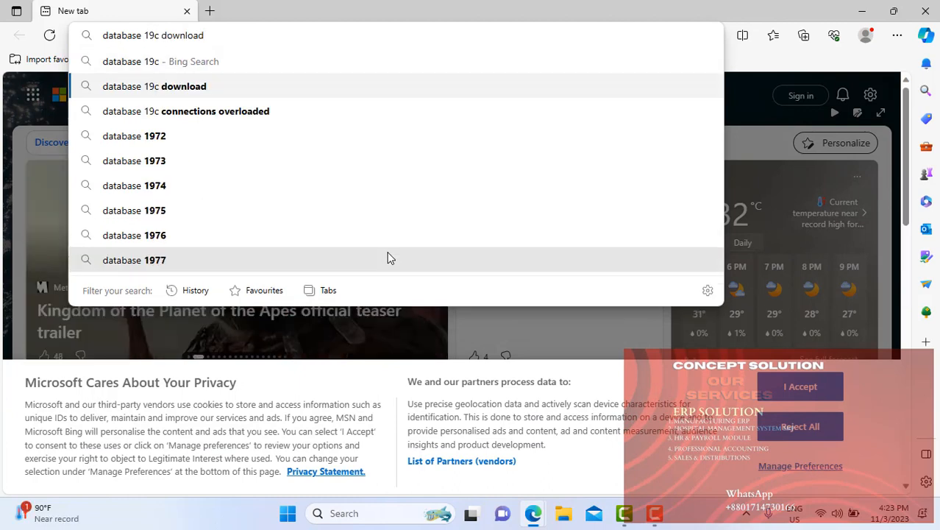
pyautogui.click(927, 34)
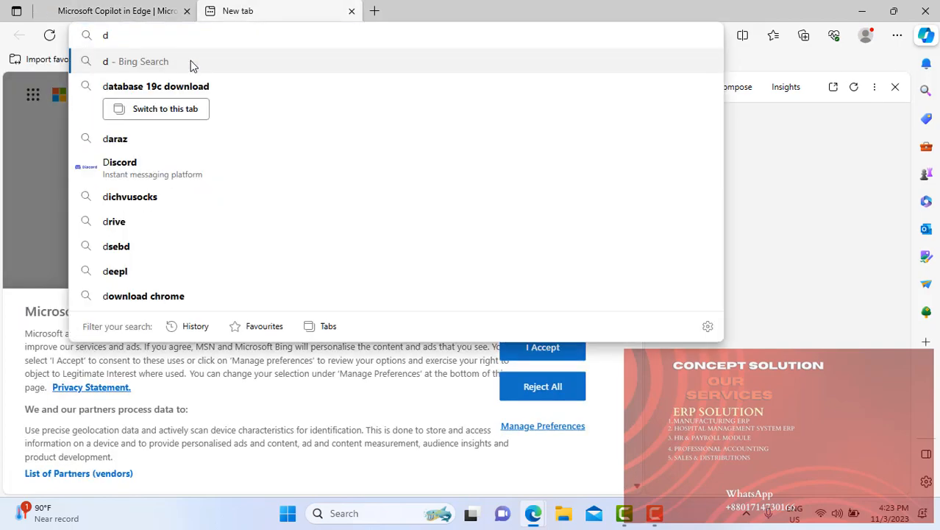
pyautogui.moveTo(175, 89)
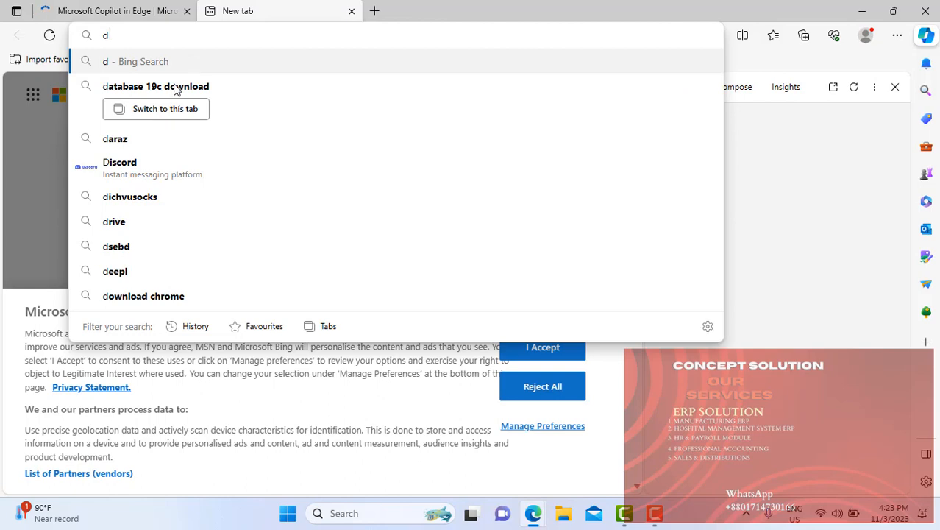
pyautogui.click(155, 86)
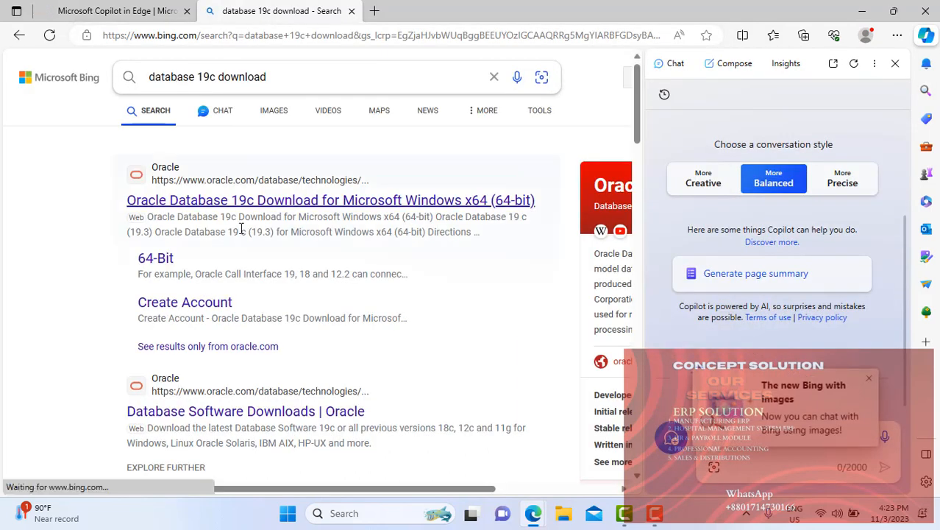
pyautogui.moveTo(288, 211)
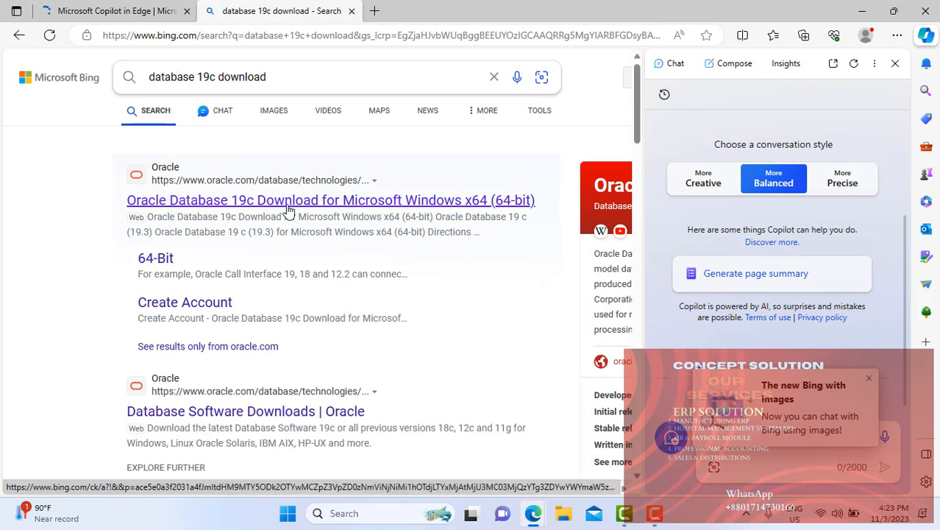
pyautogui.moveTo(359, 204)
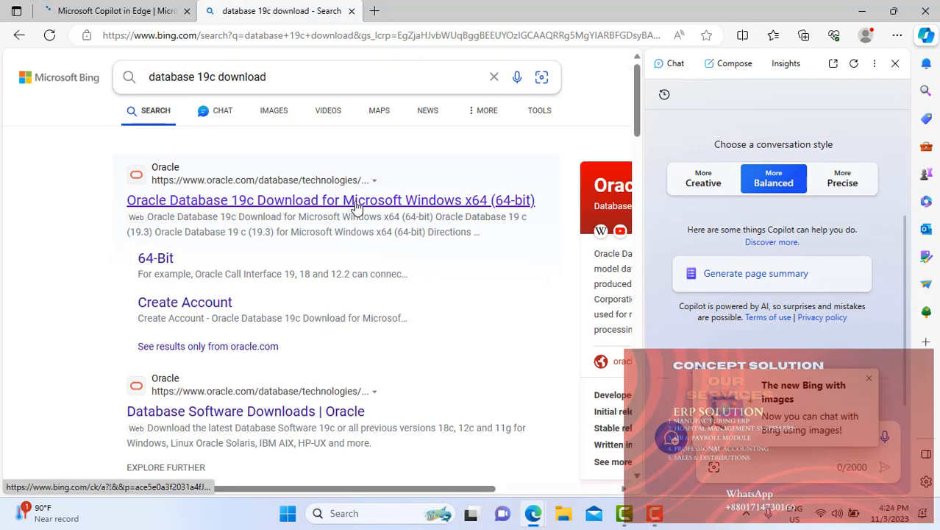
# - Open the Oracle 19c Windows x64 page and accept the license for WINDOWS.X64_193000_db_home.zip
pyautogui.click(356, 200)
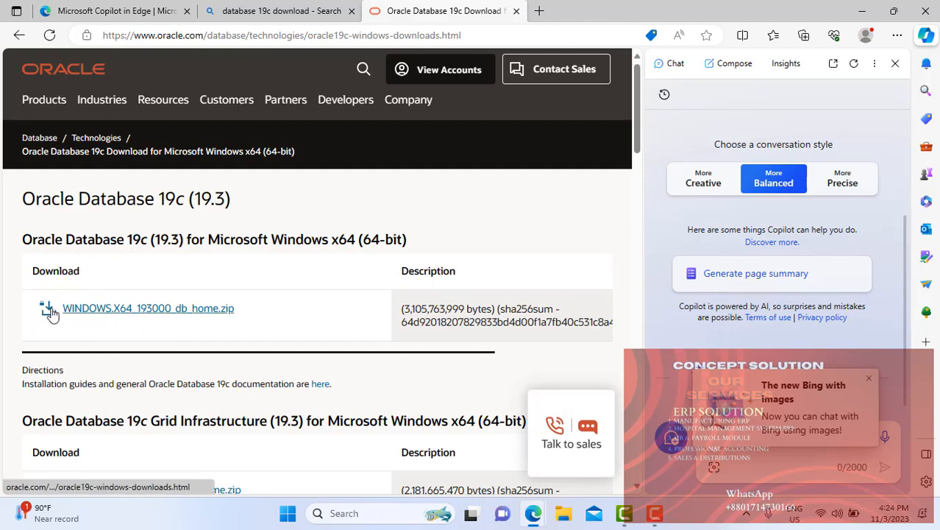
pyautogui.click(132, 308)
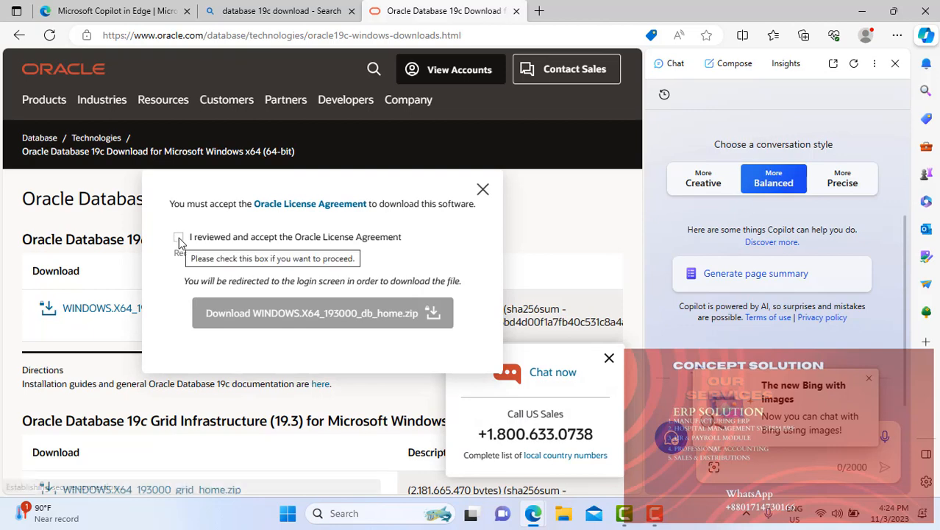
pyautogui.click(179, 236)
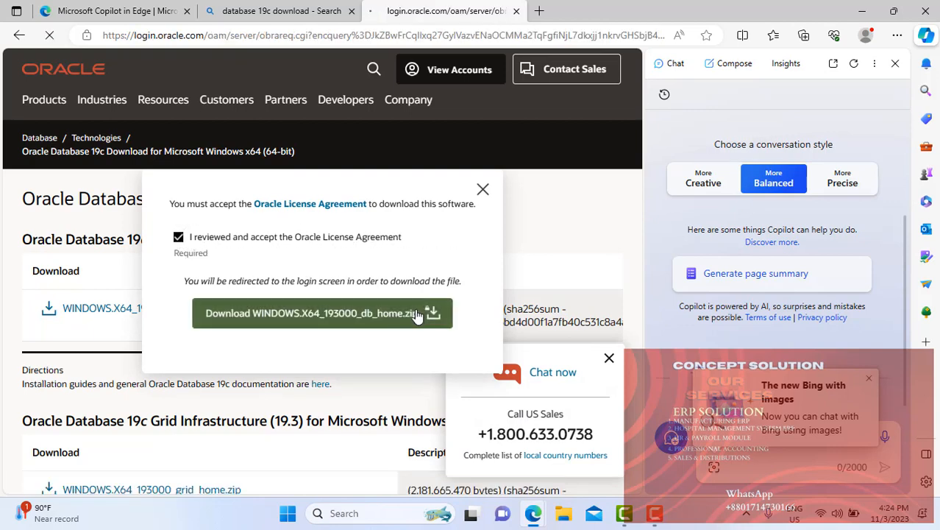
pyautogui.click(322, 313)
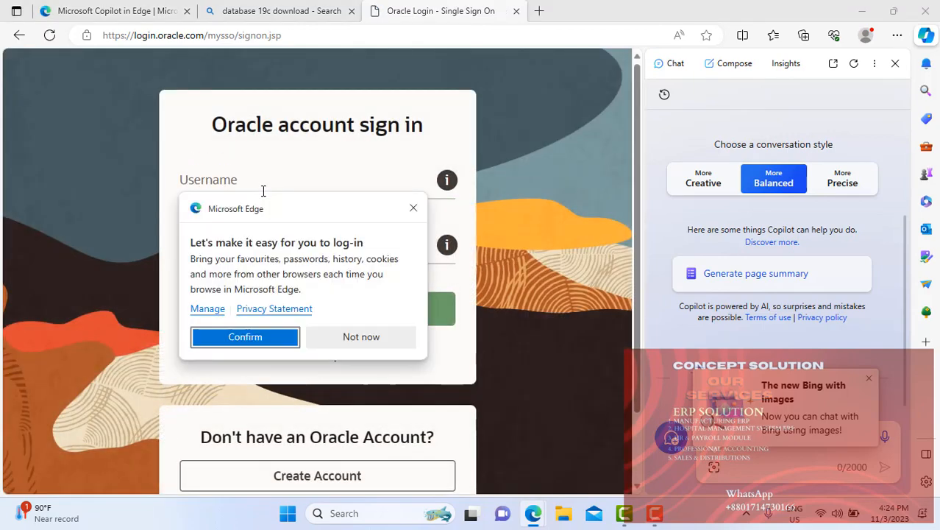
pyautogui.moveTo(267, 196)
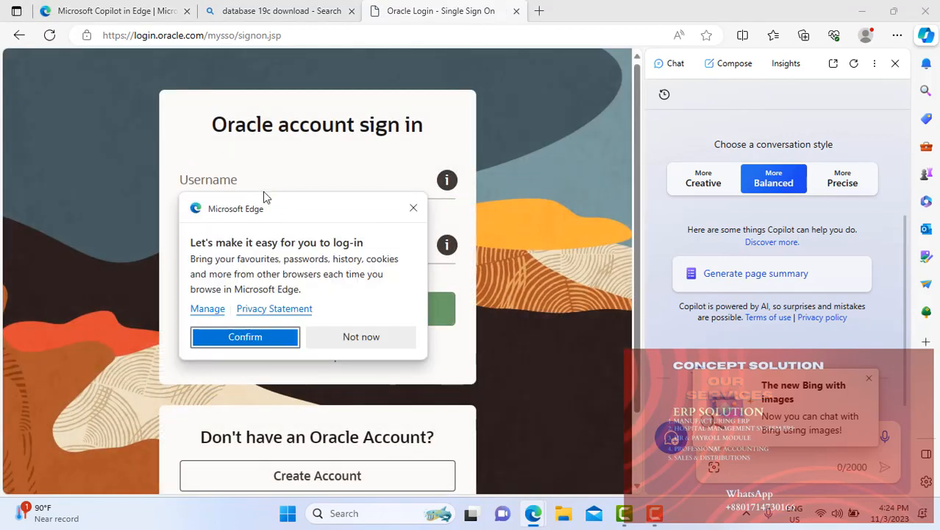
pyautogui.click(360, 338)
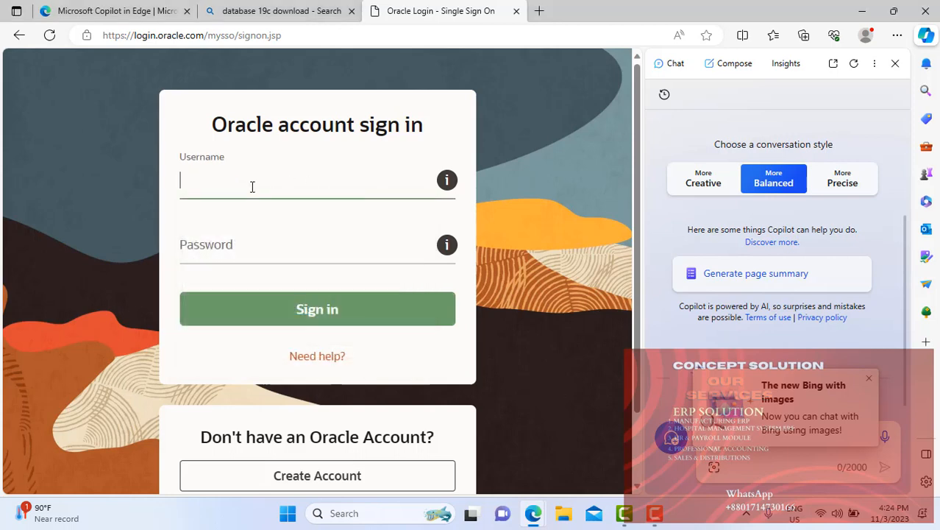
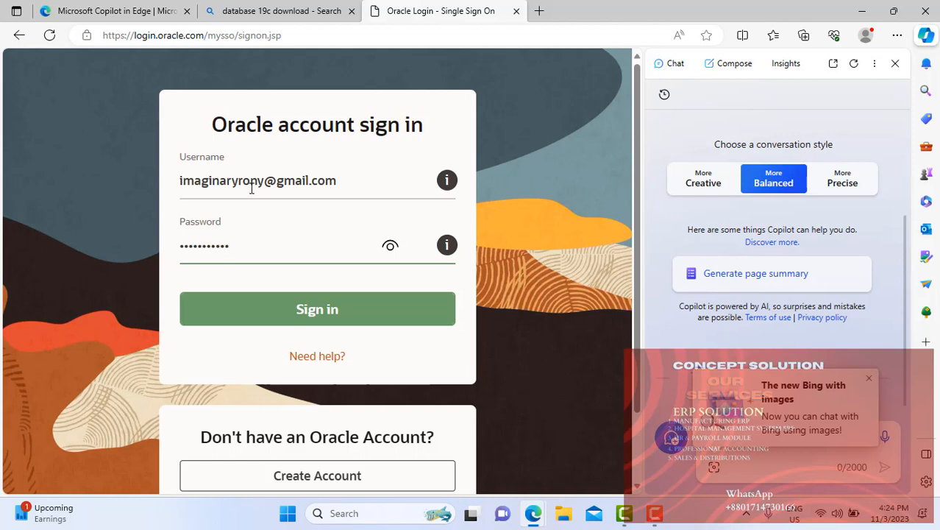
pyautogui.click(318, 309)
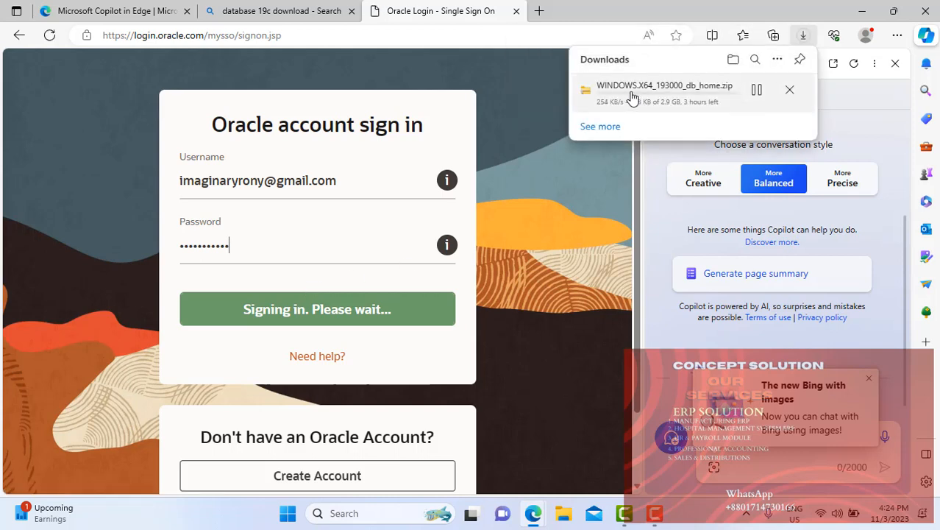
pyautogui.moveTo(657, 107)
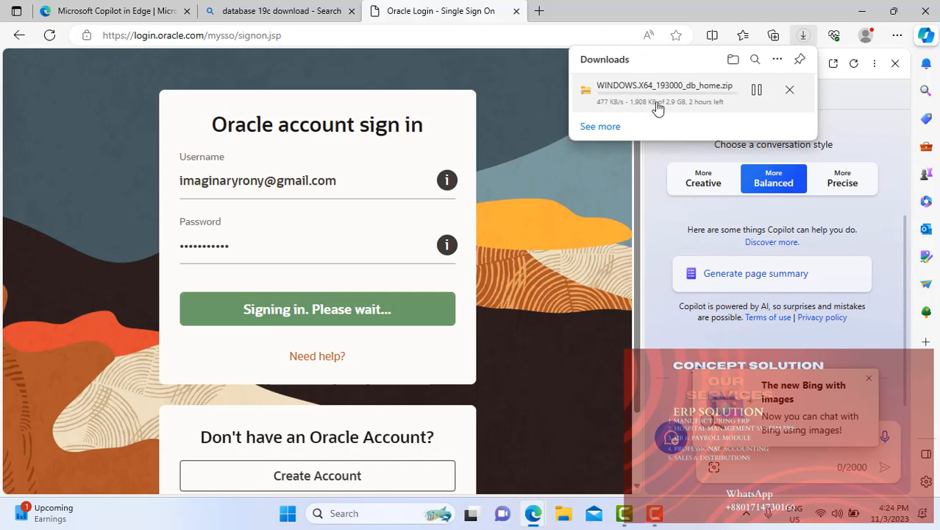
pyautogui.moveTo(622, 118)
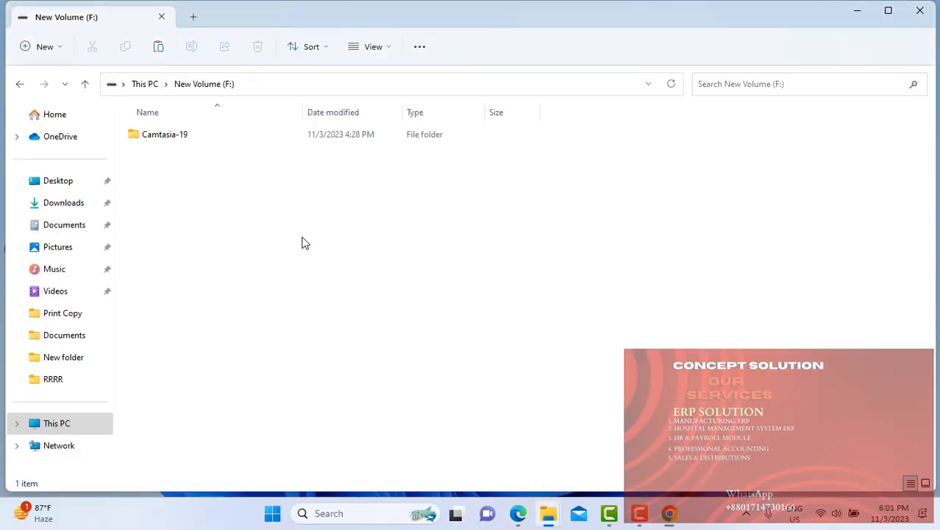
# - Make a new folder named database19c on drive F:
pyautogui.rightClick(305, 242)
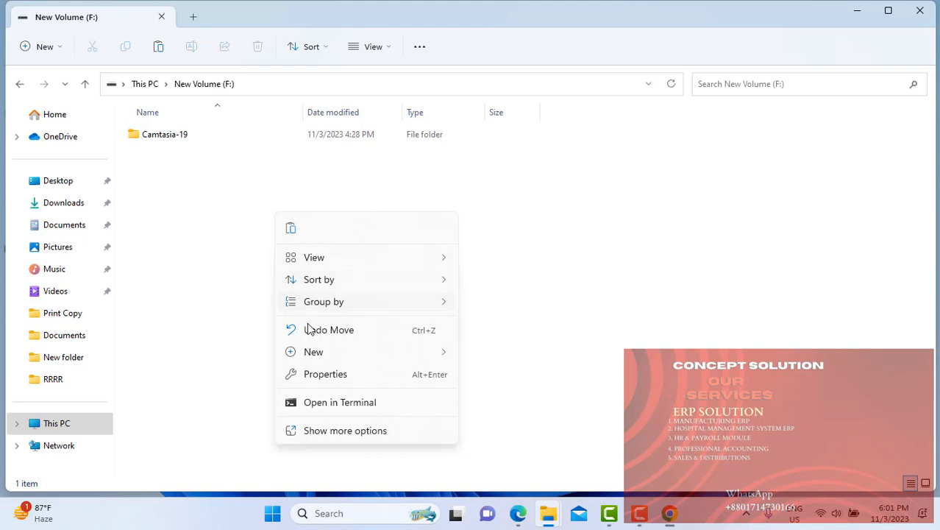
pyautogui.click(314, 352)
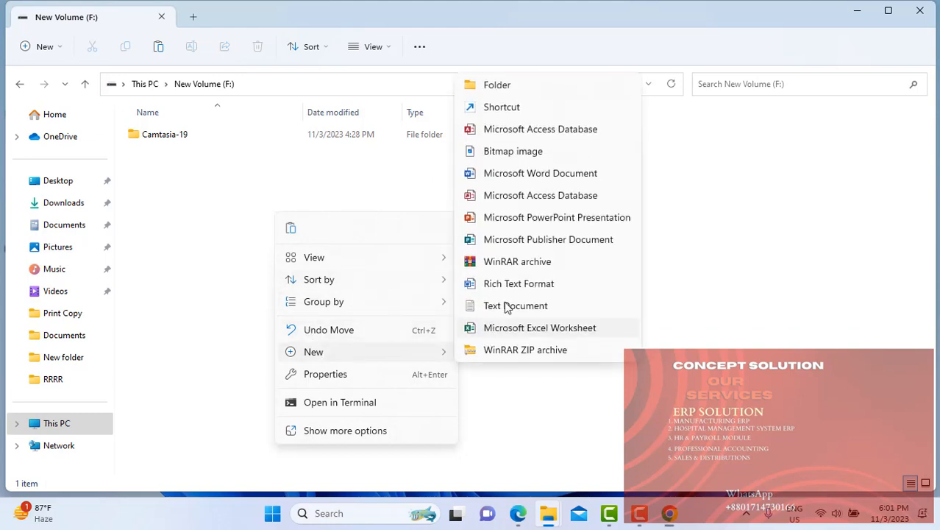
pyautogui.click(497, 85)
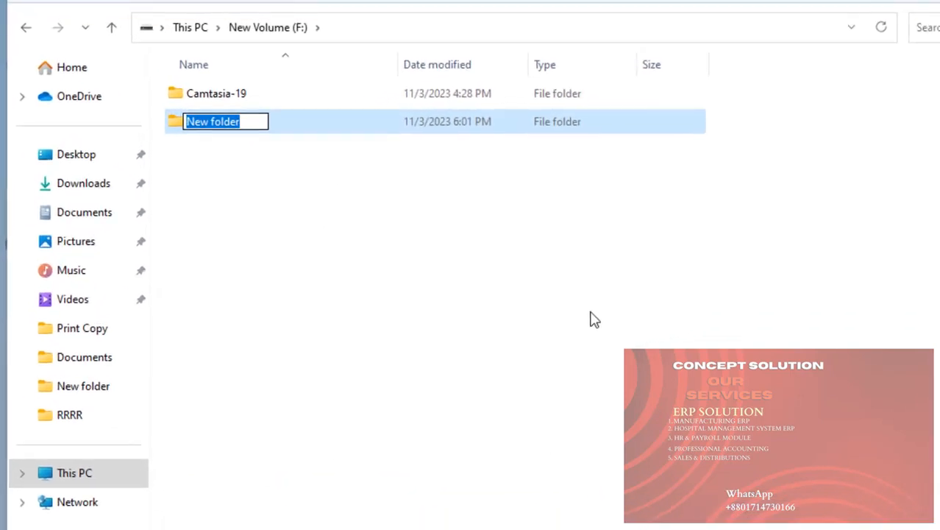
pyautogui.write('database19')
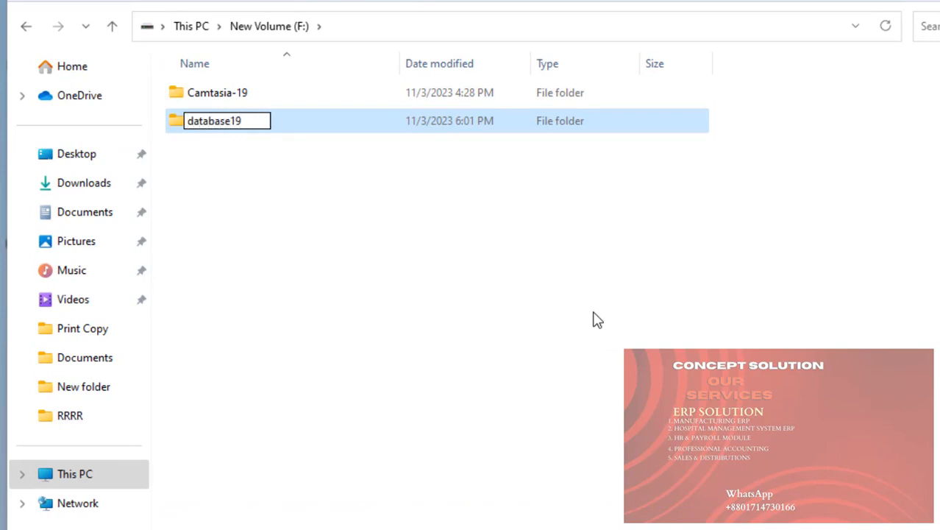
pyautogui.write('c')
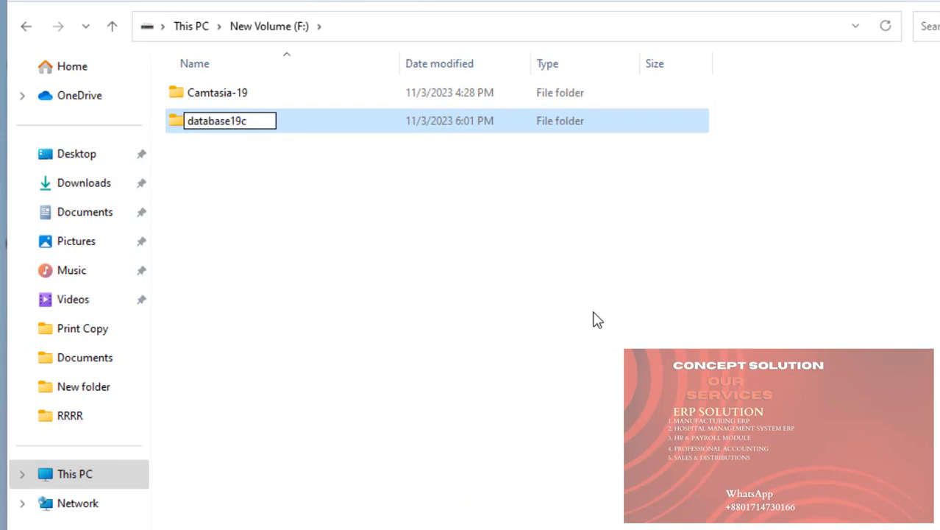
pyautogui.press('Enter')
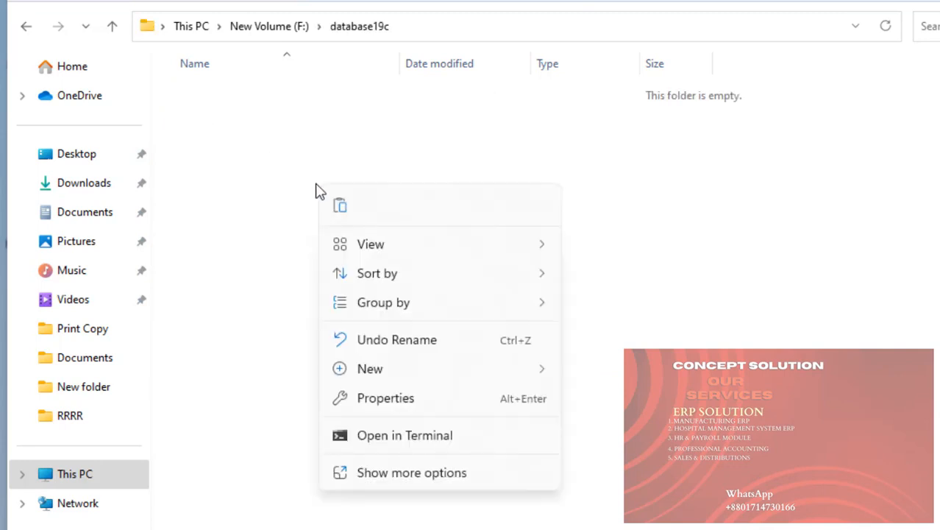
pyautogui.moveTo(301, 172)
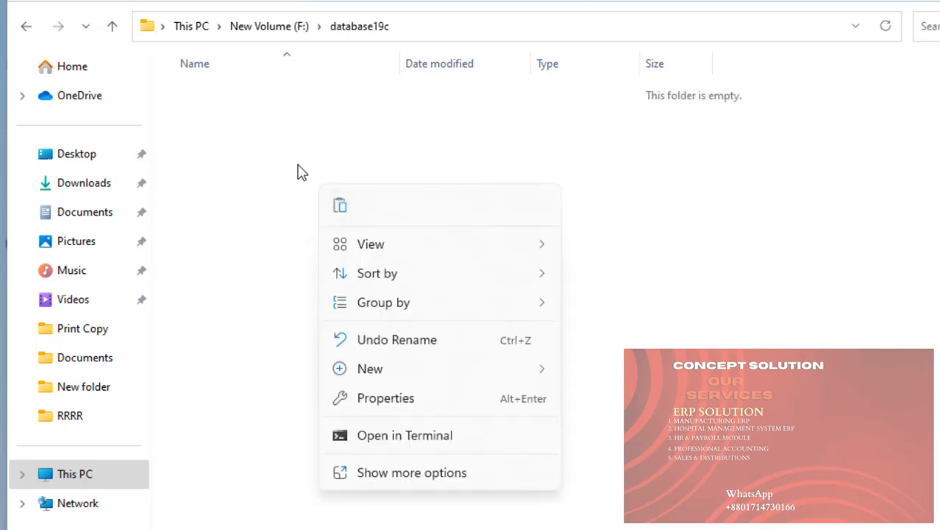
# - Paste the cut WINDOWS.X64_193000_db_home zip into database19c
pyautogui.click(346, 214)
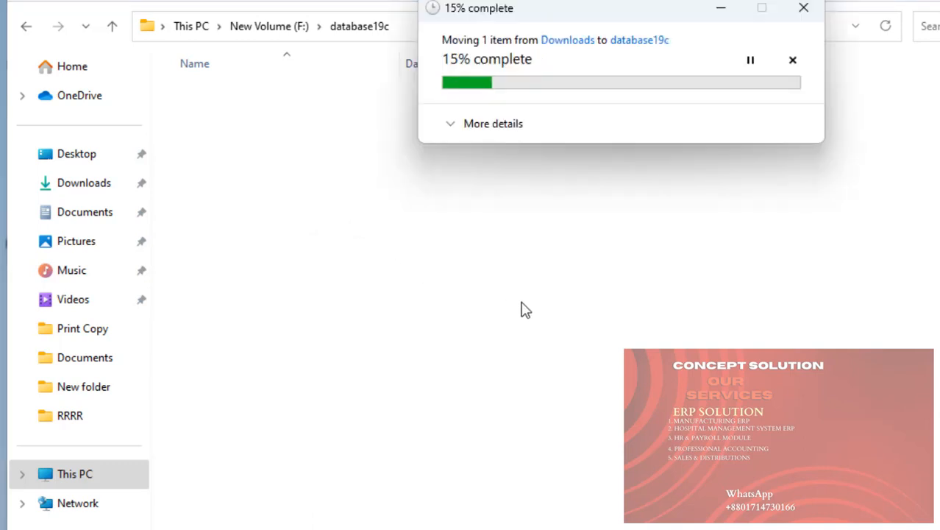
pyautogui.moveTo(532, 302)
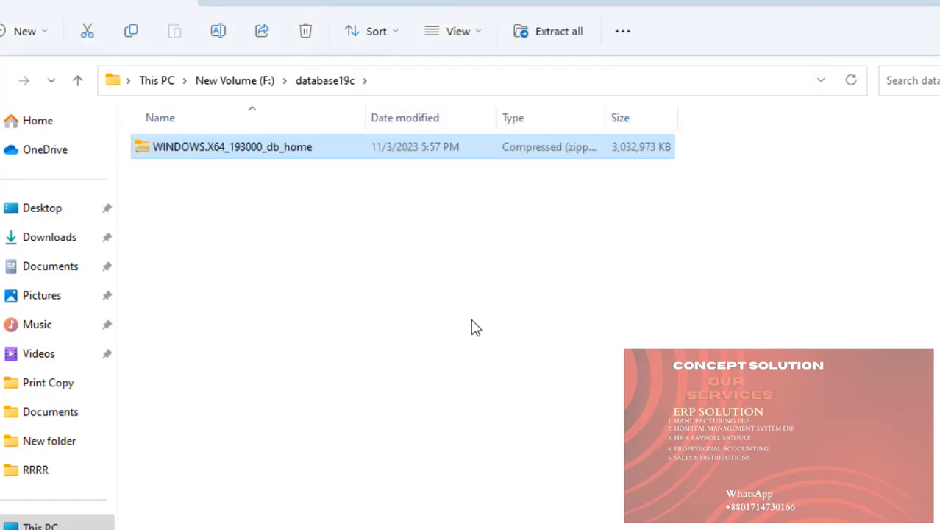
# - Extract the zip here with WinRAR, producing 76 items including setup
pyautogui.rightClick(232, 146)
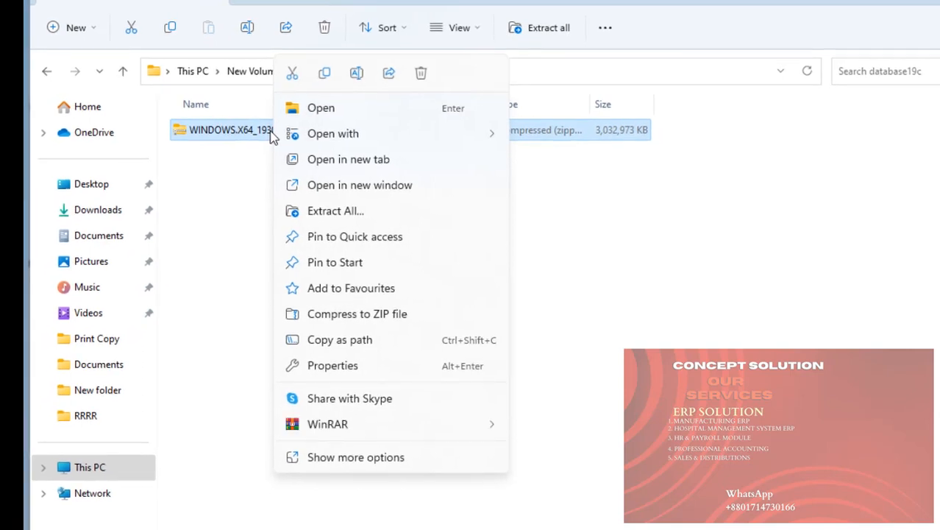
pyautogui.moveTo(361, 413)
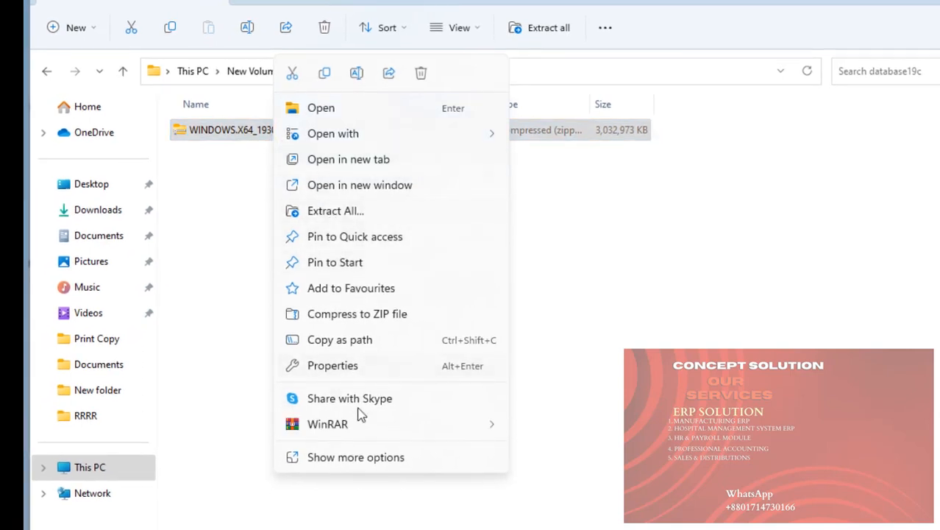
pyautogui.click(326, 424)
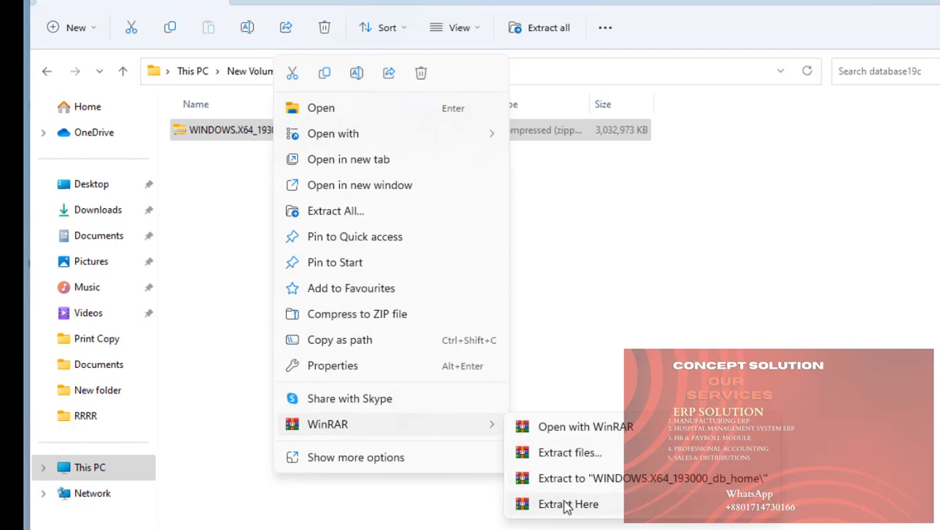
pyautogui.click(563, 503)
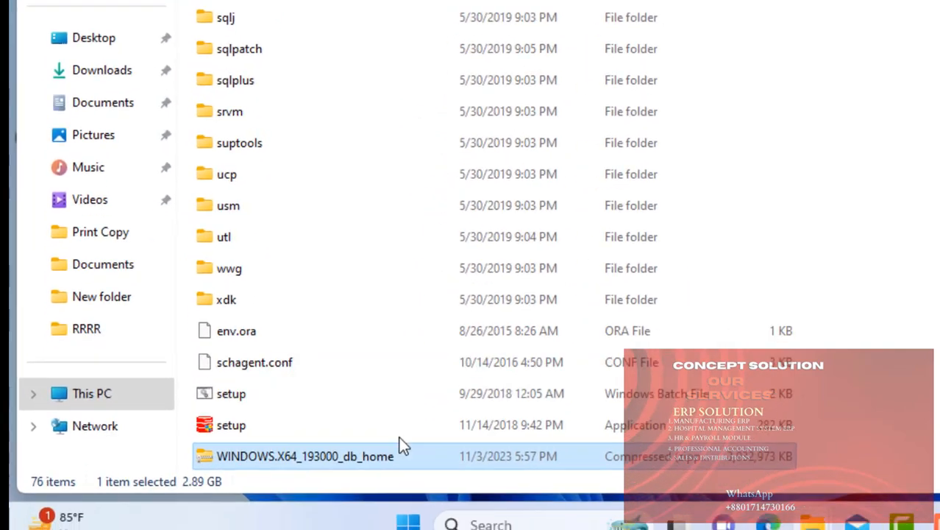
pyautogui.rightClick(232, 425)
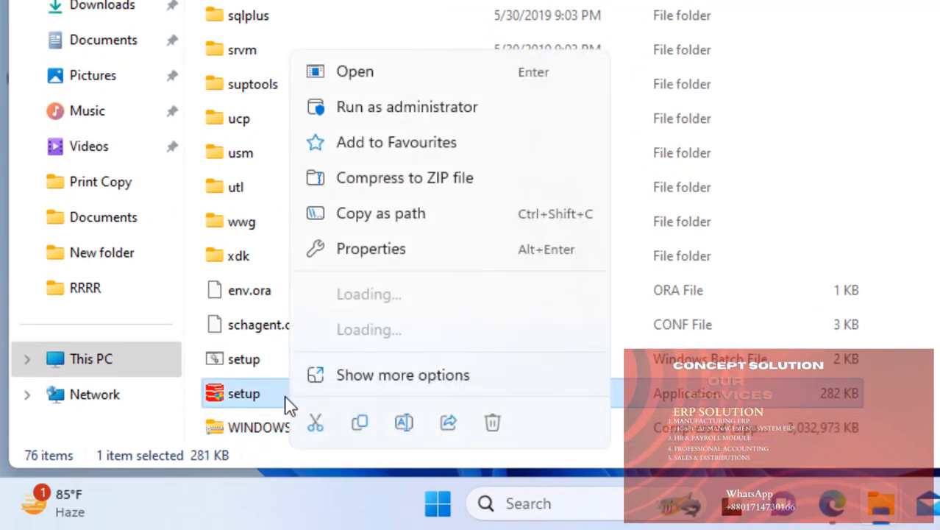
pyautogui.moveTo(397, 110)
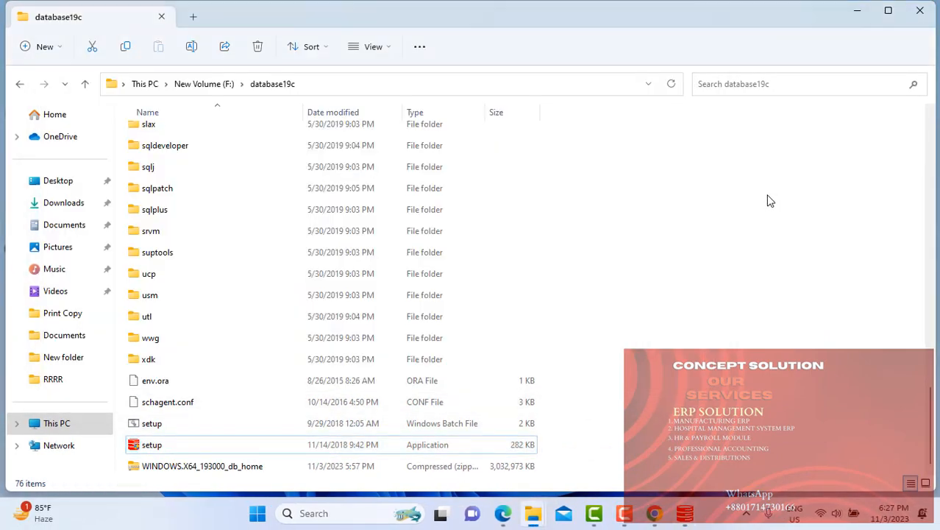
# - Add a new folder named 'ap' inside database19c
pyautogui.rightClick(770, 201)
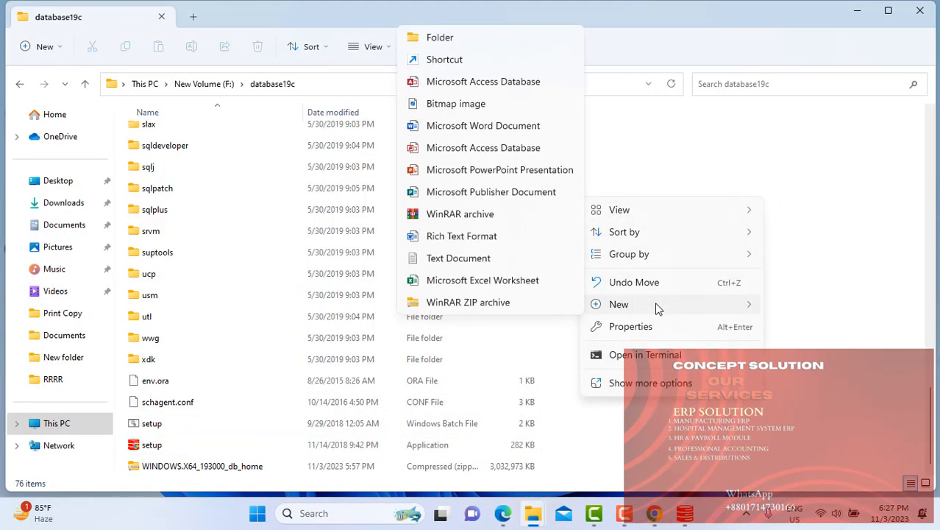
pyautogui.click(440, 37)
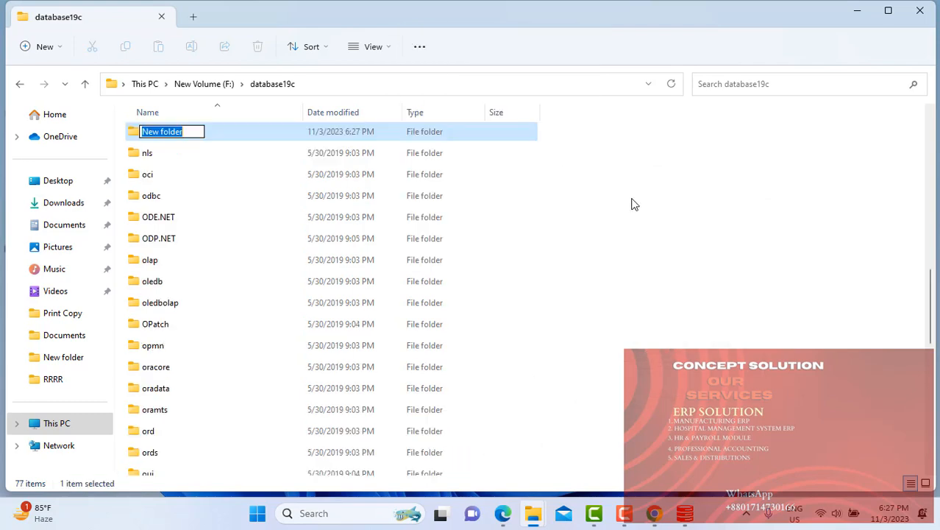
pyautogui.write('ap')
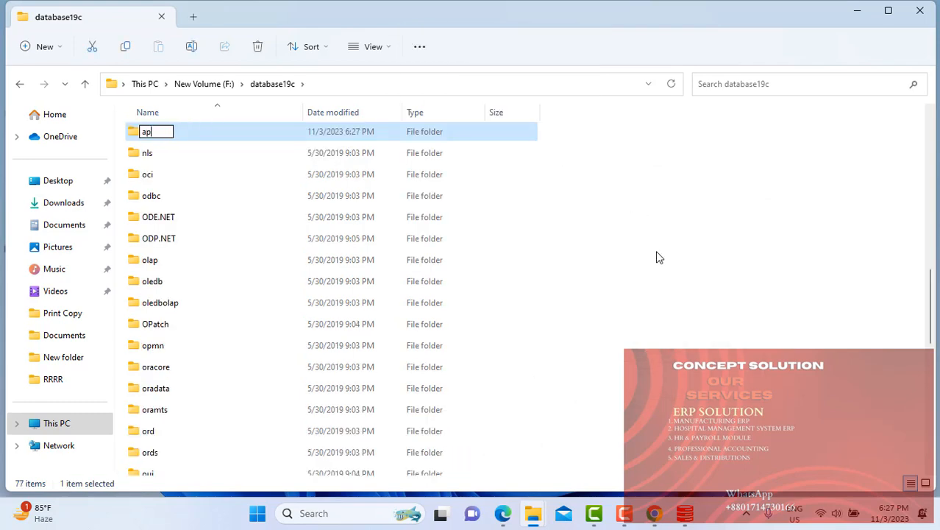
pyautogui.press('Enter')
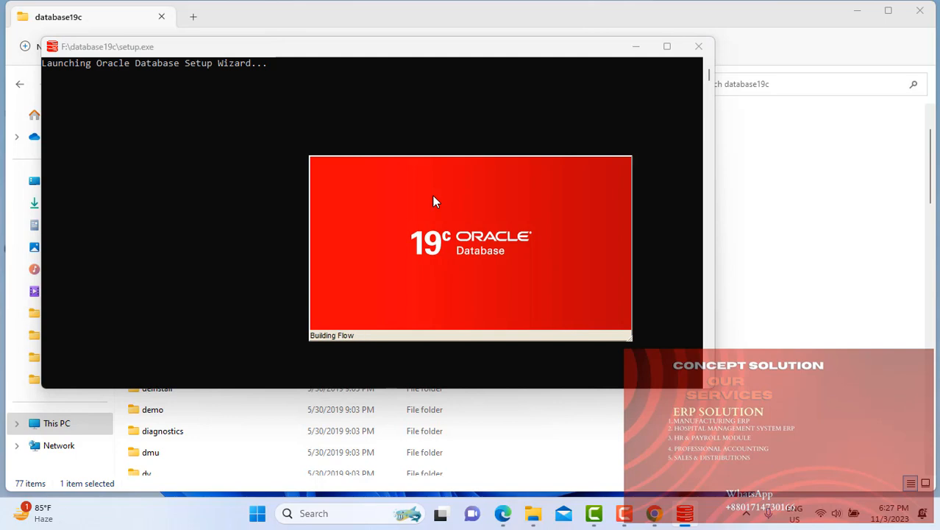
pyautogui.moveTo(493, 308)
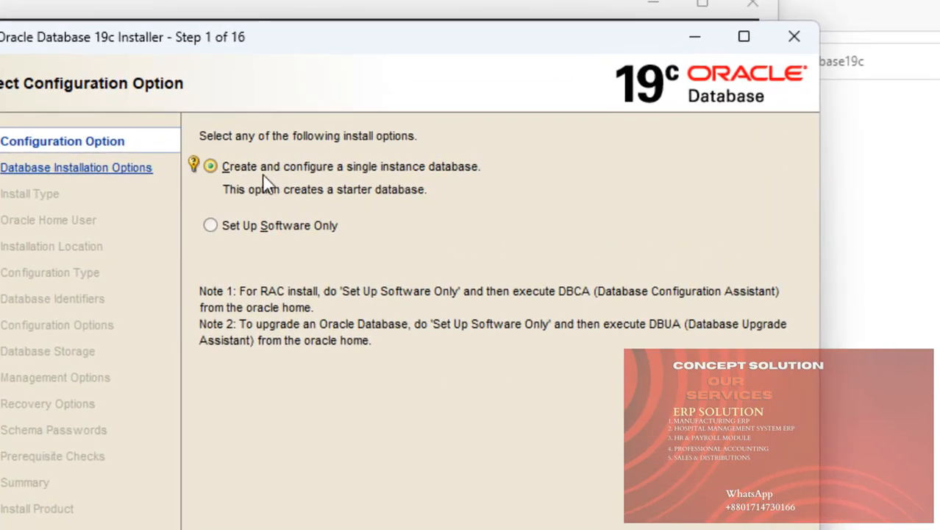
pyautogui.moveTo(427, 177)
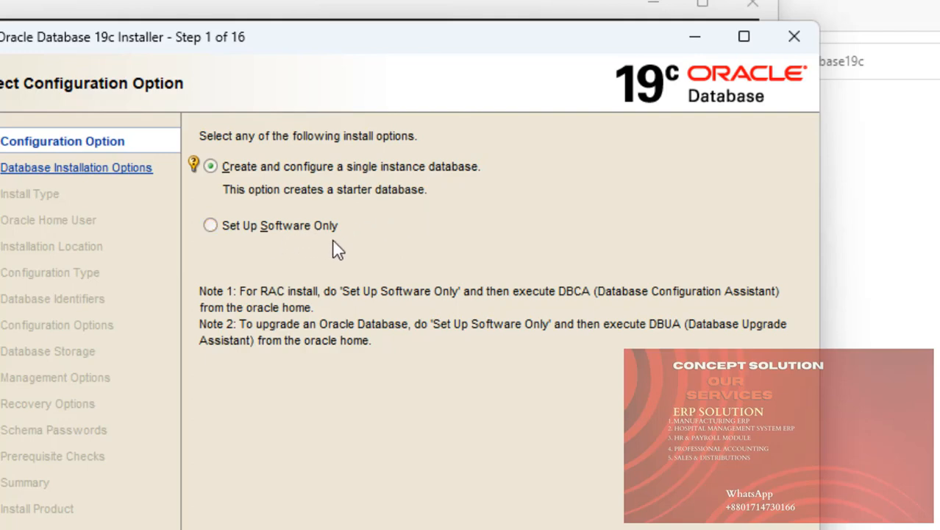
pyautogui.moveTo(383, 248)
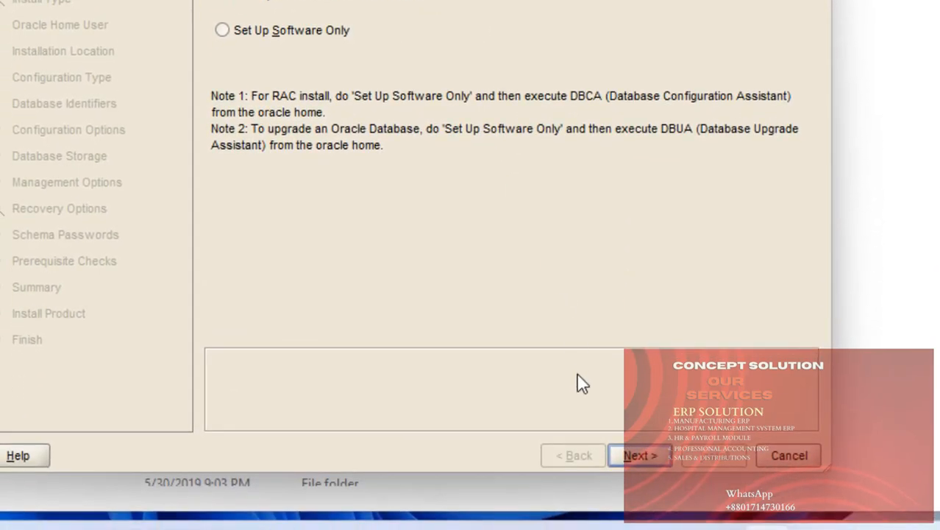
# - Keep 'Create and configure a single instance database' and advance to System Class
pyautogui.click(639, 456)
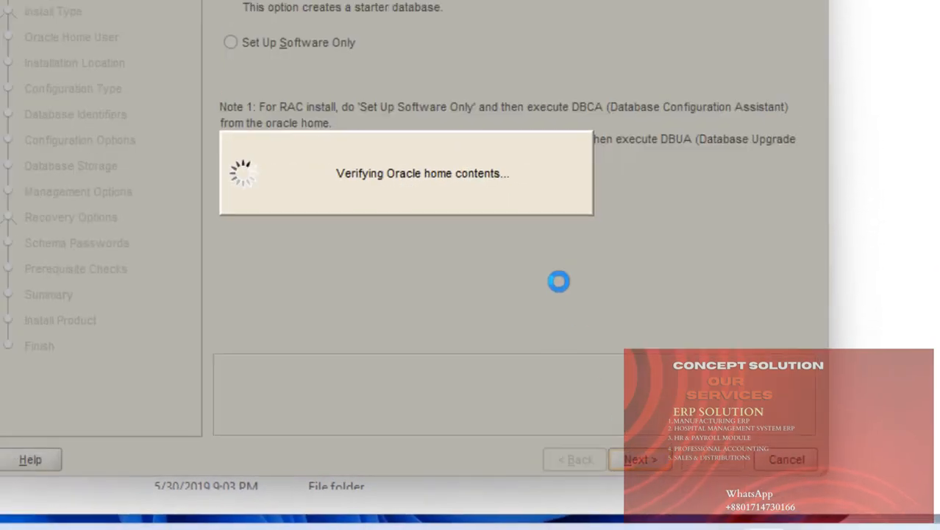
pyautogui.click(637, 460)
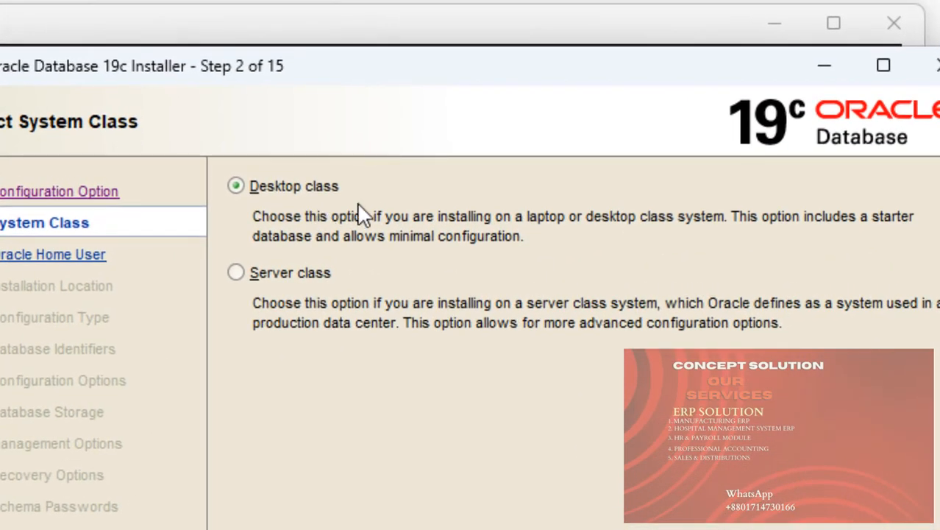
pyautogui.moveTo(311, 289)
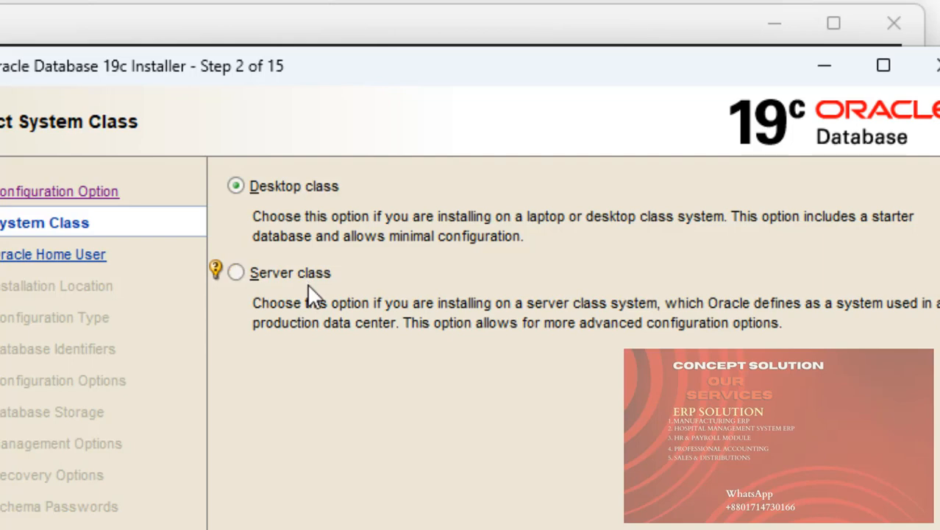
pyautogui.moveTo(318, 305)
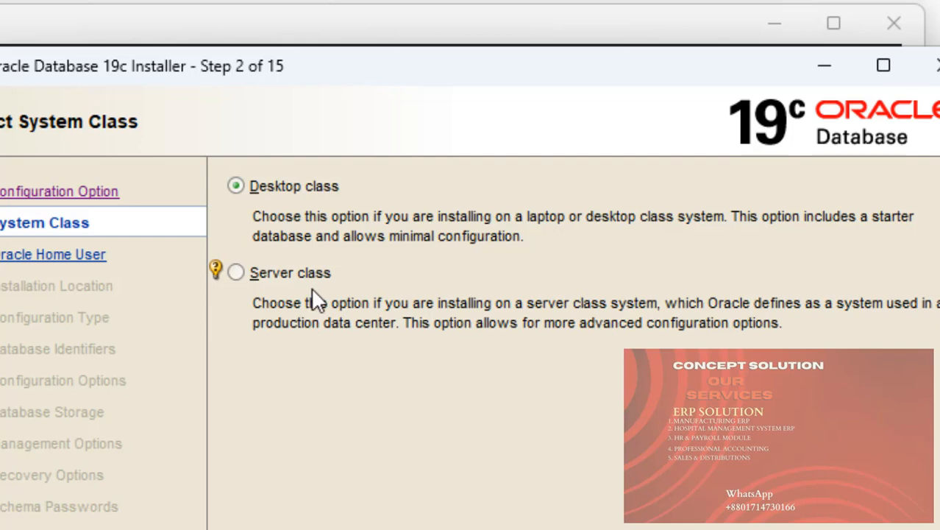
pyautogui.moveTo(346, 276)
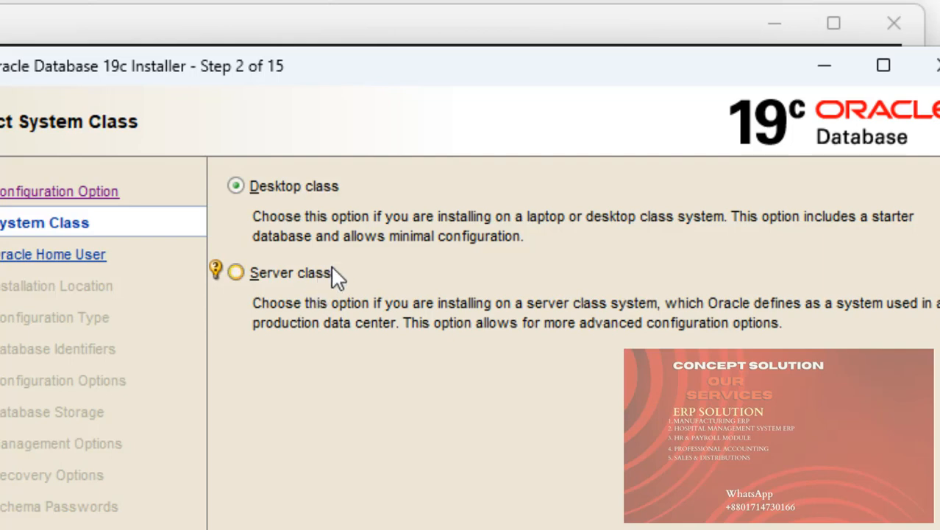
pyautogui.moveTo(368, 253)
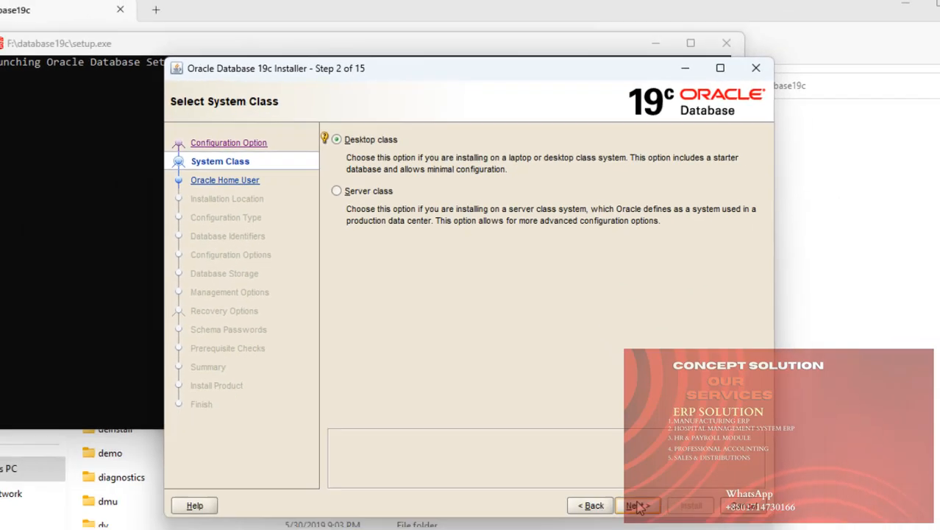
# - Continue with Desktop class to the Oracle Home User step
pyautogui.click(641, 504)
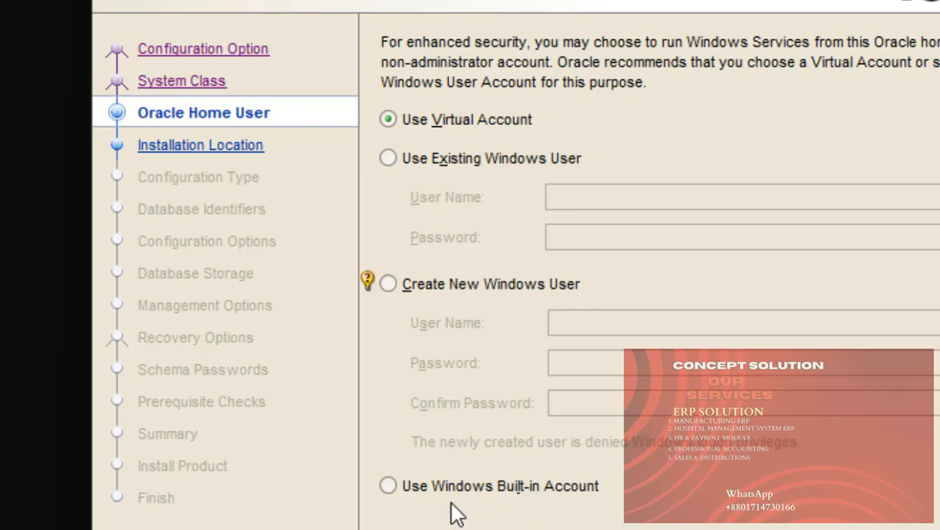
pyautogui.moveTo(388, 486)
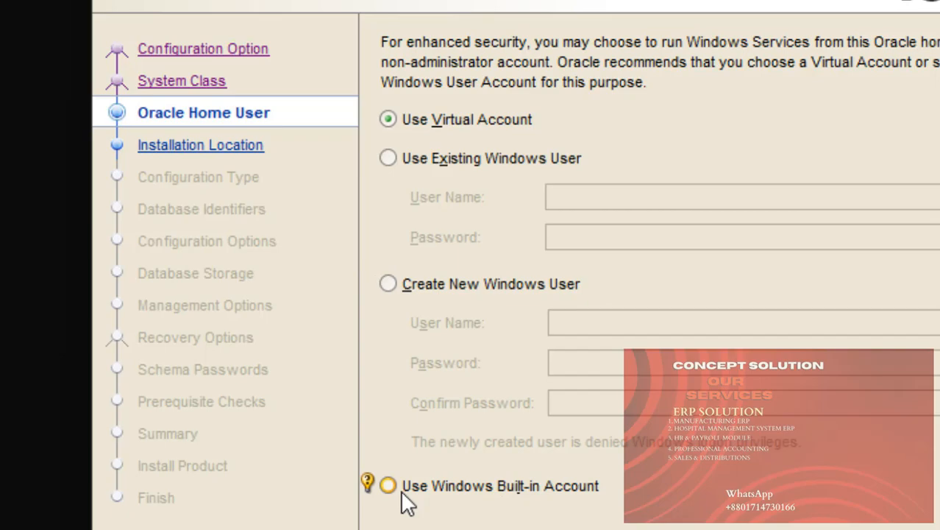
# - Select Use Windows Built-in Account, then confirm Yes on the INS-35810 warning
pyautogui.click(385, 486)
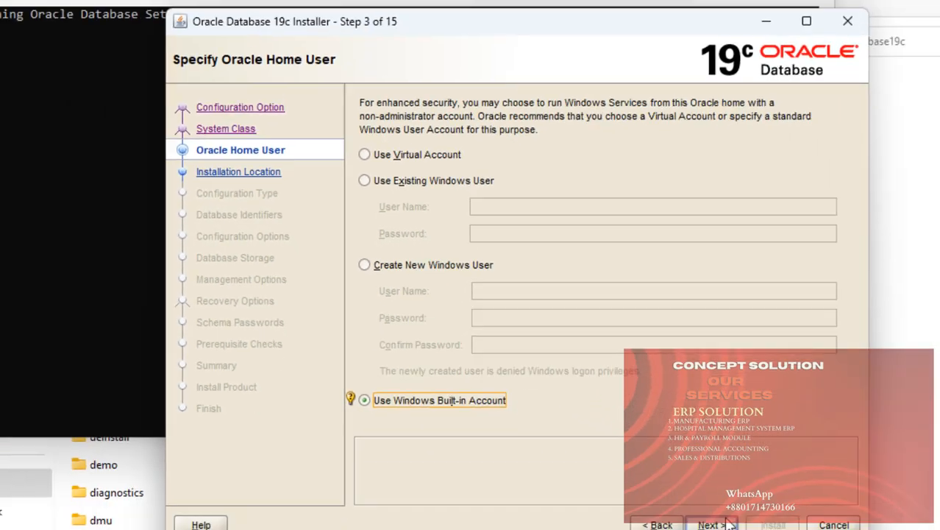
pyautogui.click(711, 525)
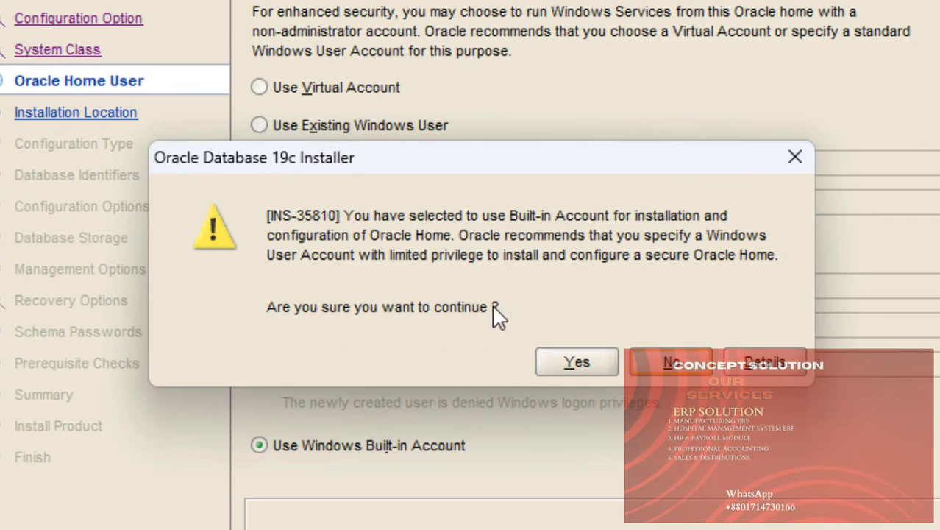
pyautogui.click(576, 362)
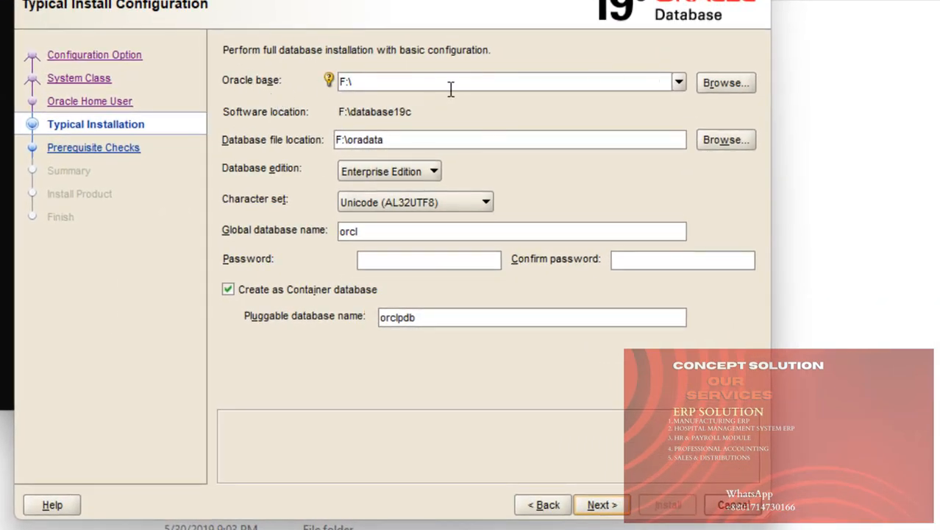
# - Set the Oracle base to F:\database19c\app and enter the admin password in both fields
pyautogui.click(725, 82)
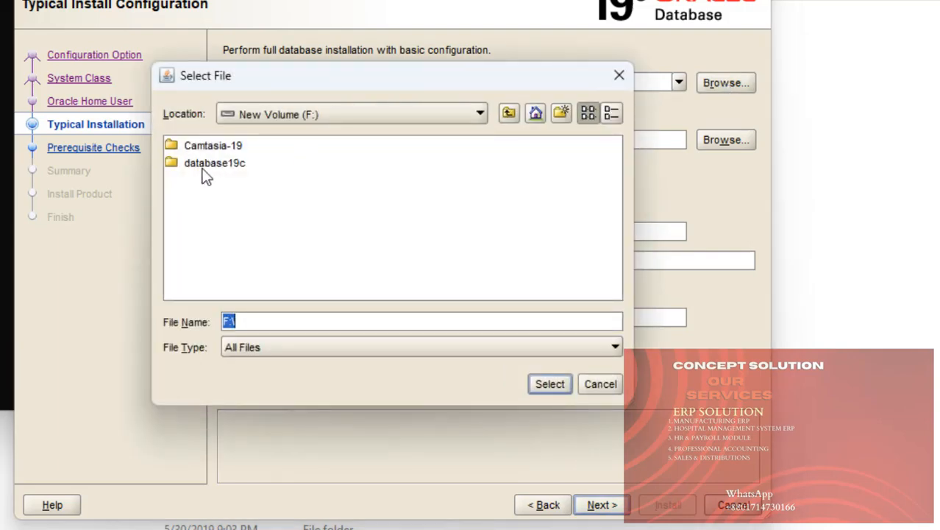
pyautogui.click(214, 163)
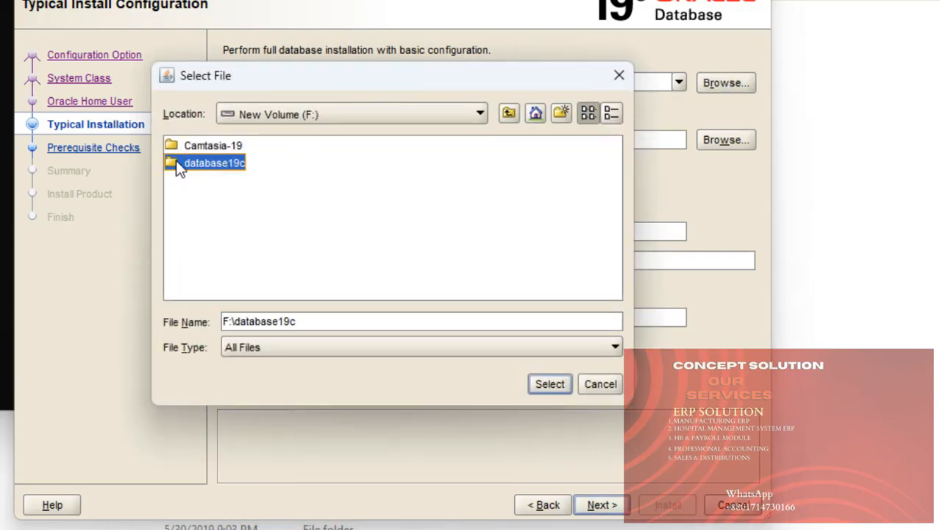
pyautogui.doubleClick(215, 163)
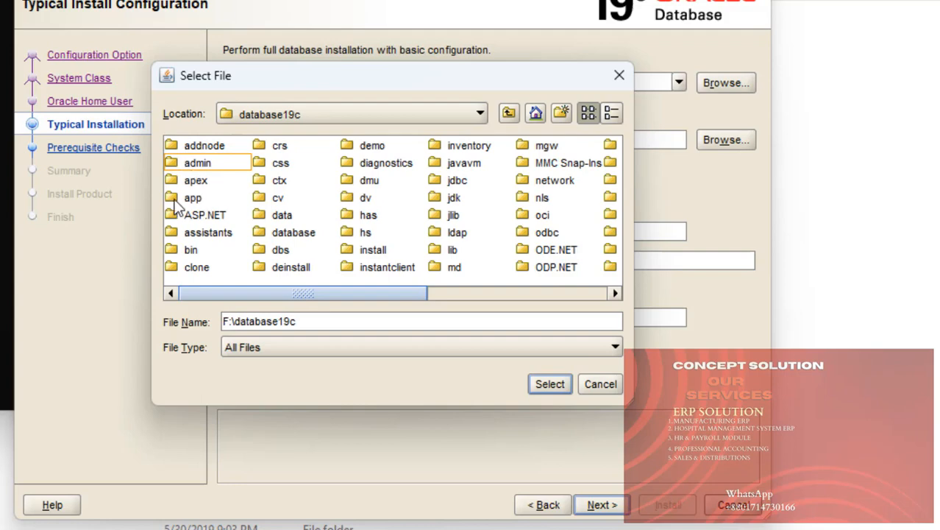
pyautogui.doubleClick(192, 197)
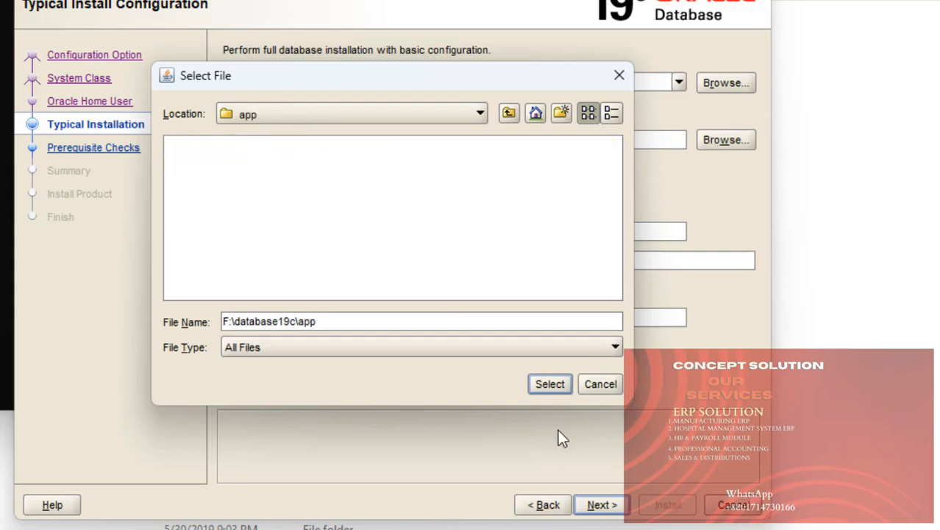
pyautogui.click(550, 384)
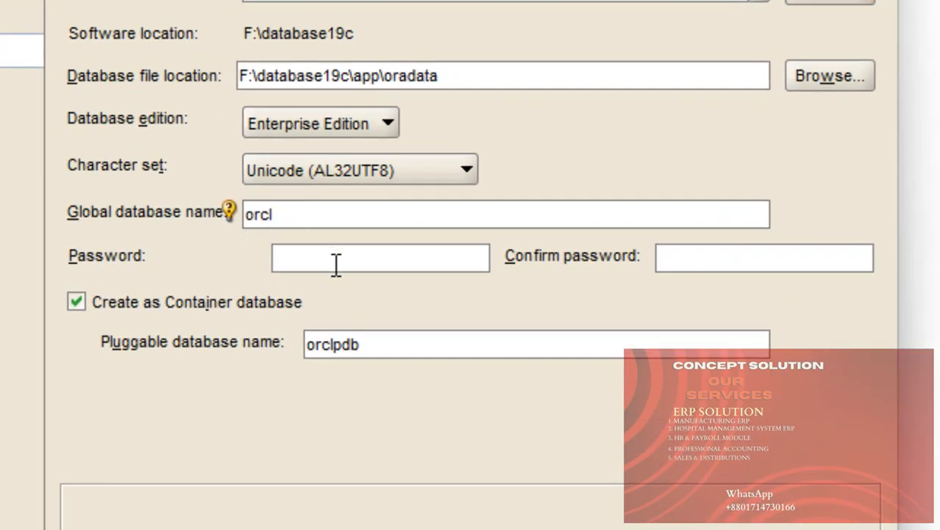
pyautogui.write('•')
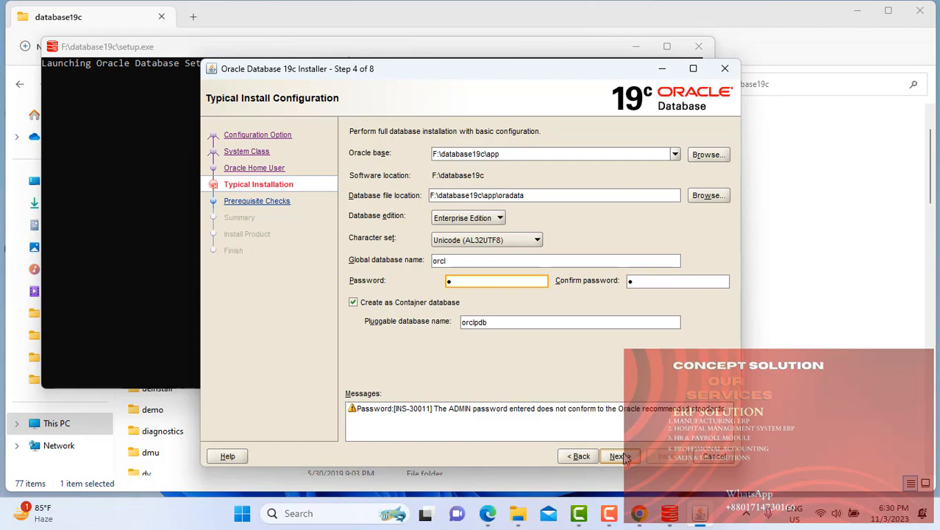
# - Accept the INS-30011/INS-35179 warnings and start the installation from the Summary page
pyautogui.click(619, 456)
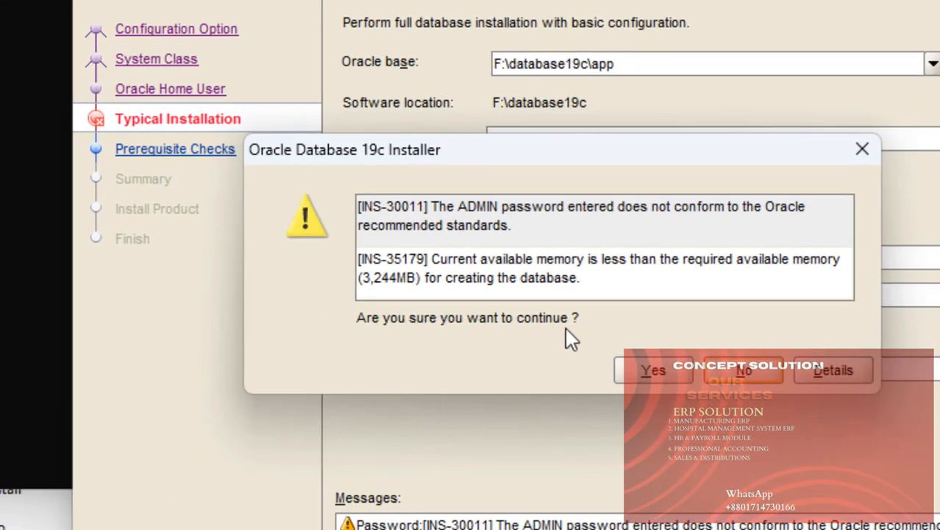
pyautogui.click(647, 370)
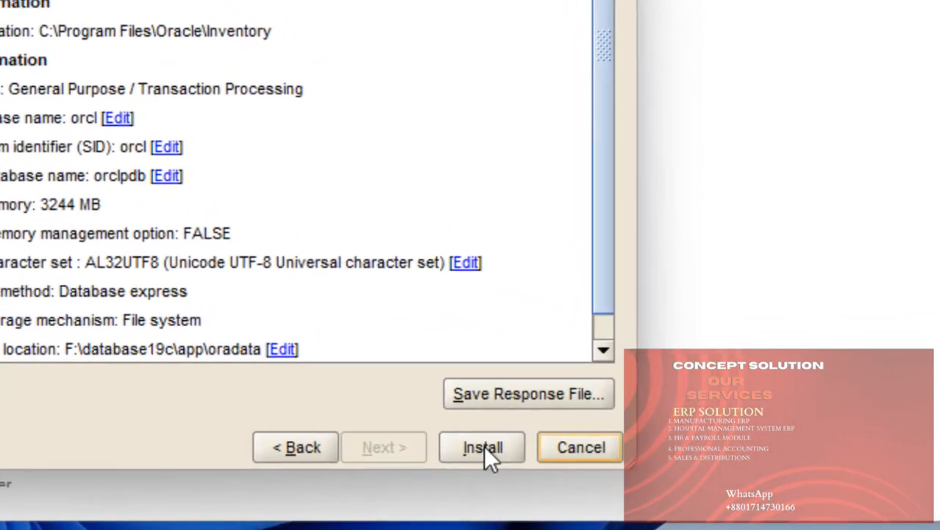
pyautogui.click(482, 447)
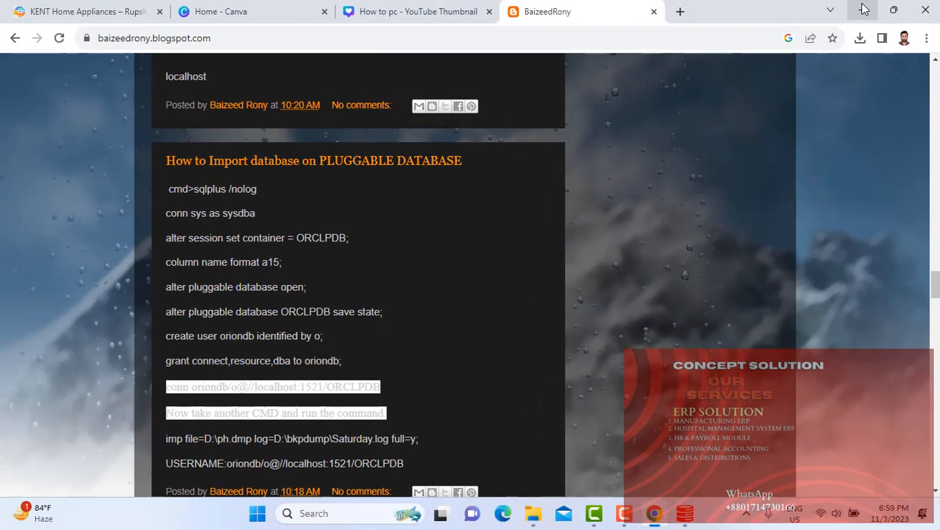
pyautogui.click(256, 513)
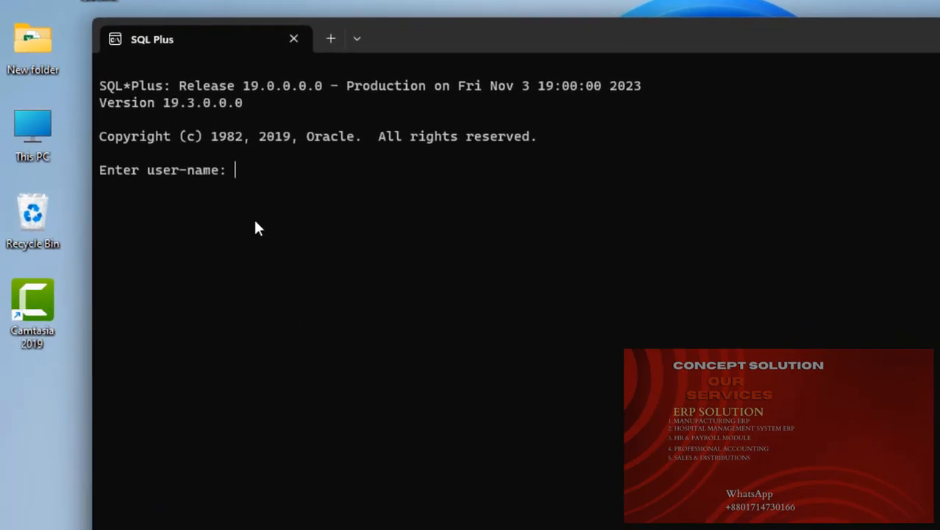
# - Log in to SQL*Plus as 'sys as sysdba'
pyautogui.write('s')
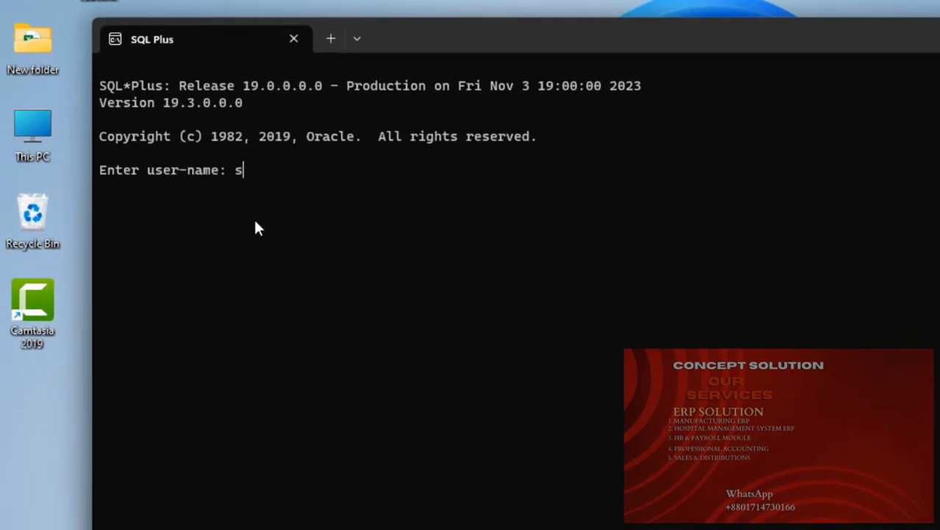
pyautogui.write('ys as')
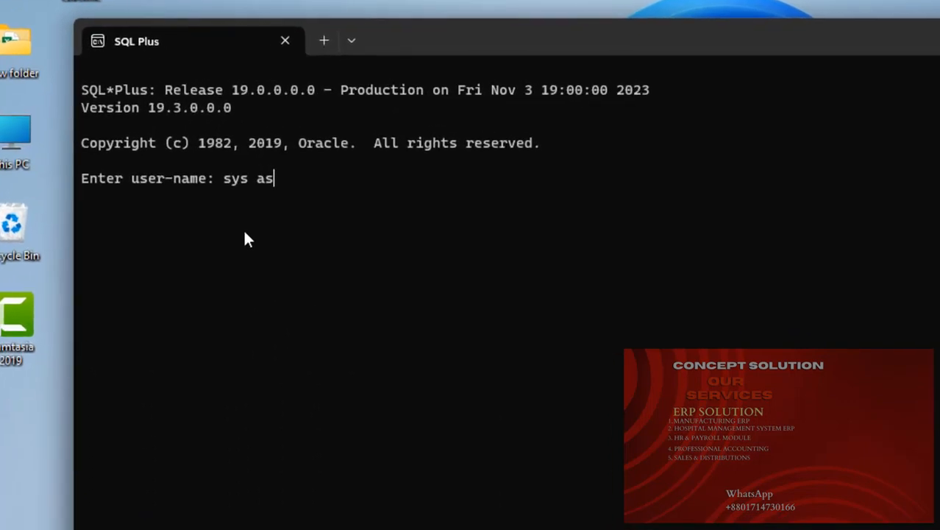
pyautogui.write('sysdba')
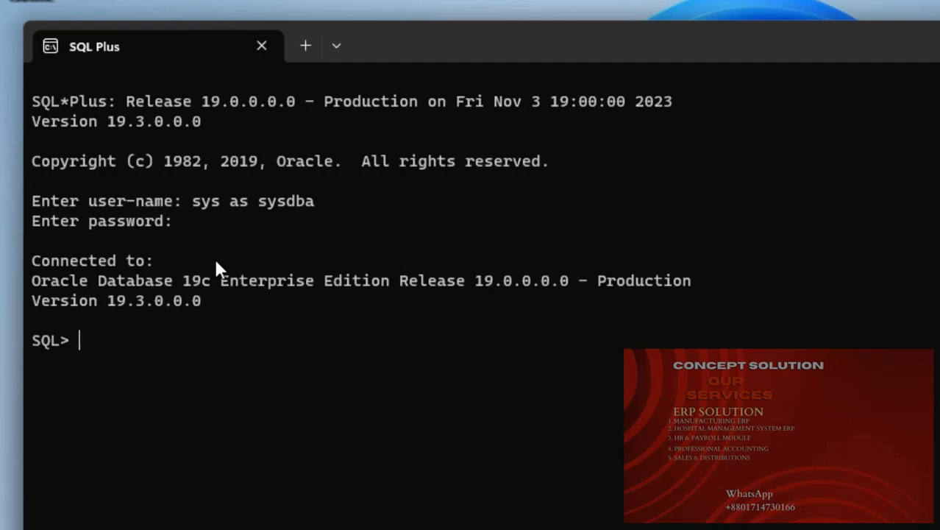
# - Run 'show con_name' and confirm the container is CDB$ROOT
pyautogui.write('show')
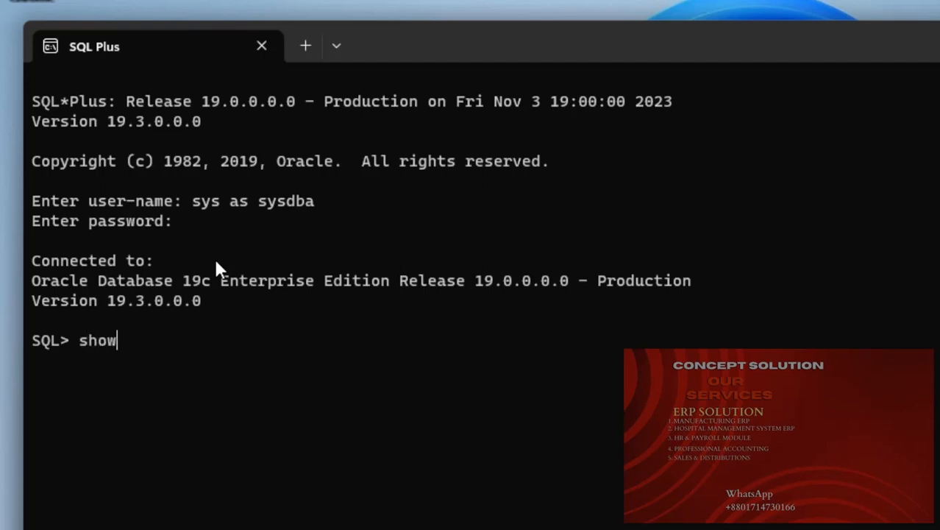
pyautogui.write('con_')
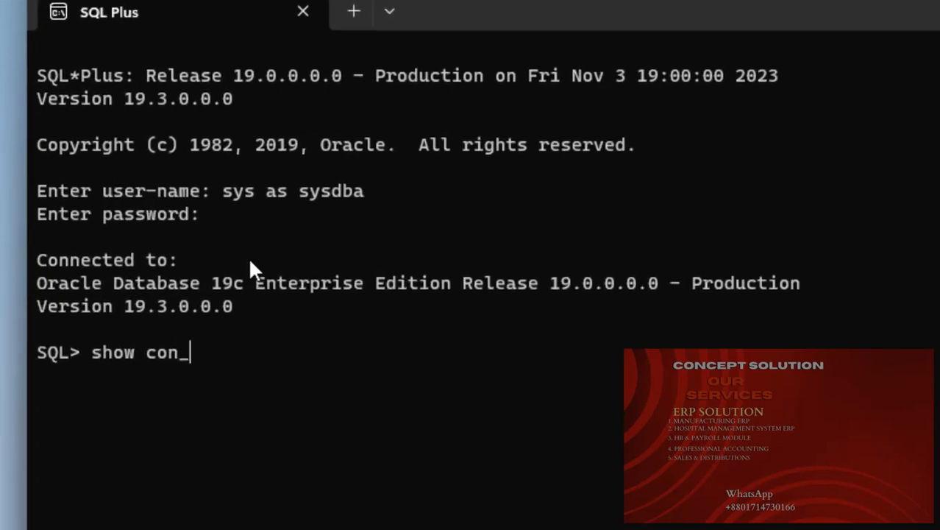
pyautogui.write('name')
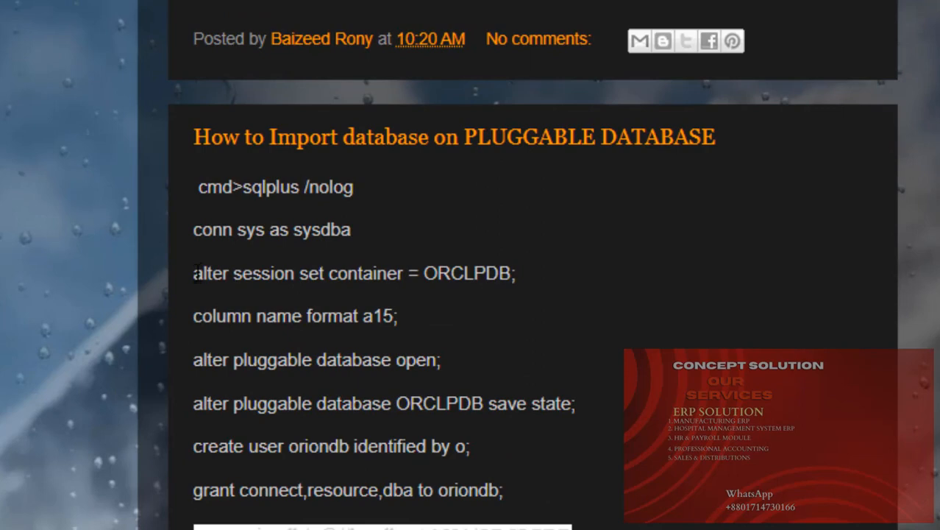
pyautogui.moveTo(193, 273); pyautogui.dragTo(427, 273)
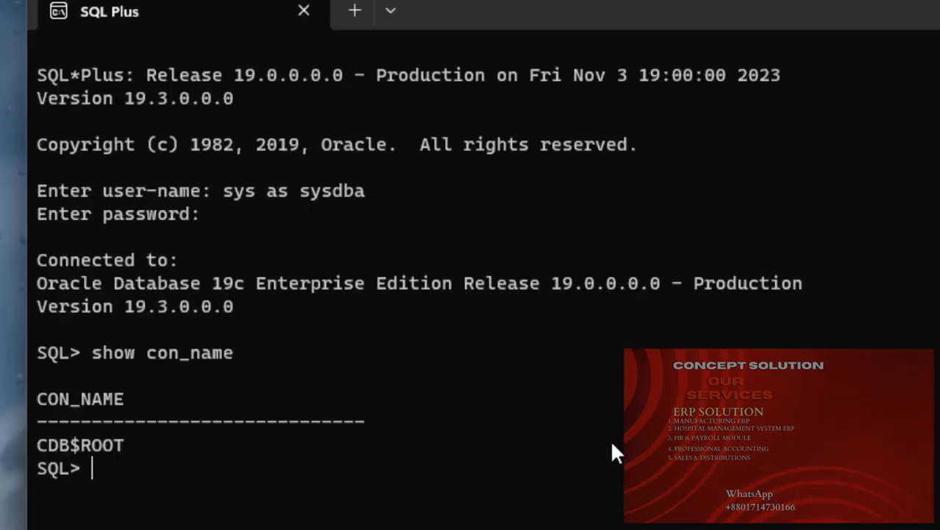
# - Switch the session to ORCLPDB and format the name column as a15
pyautogui.write('alter session set container = ORCLPDB;')
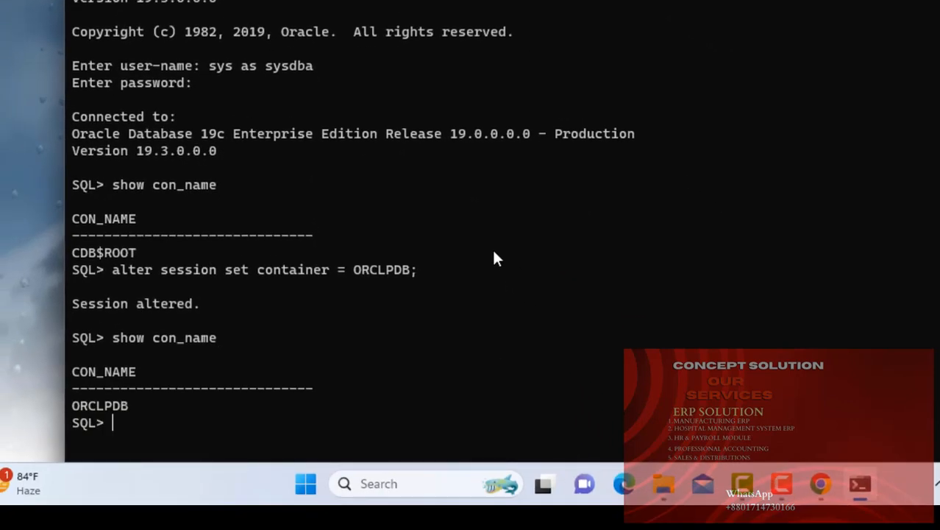
pyautogui.moveTo(821, 483)
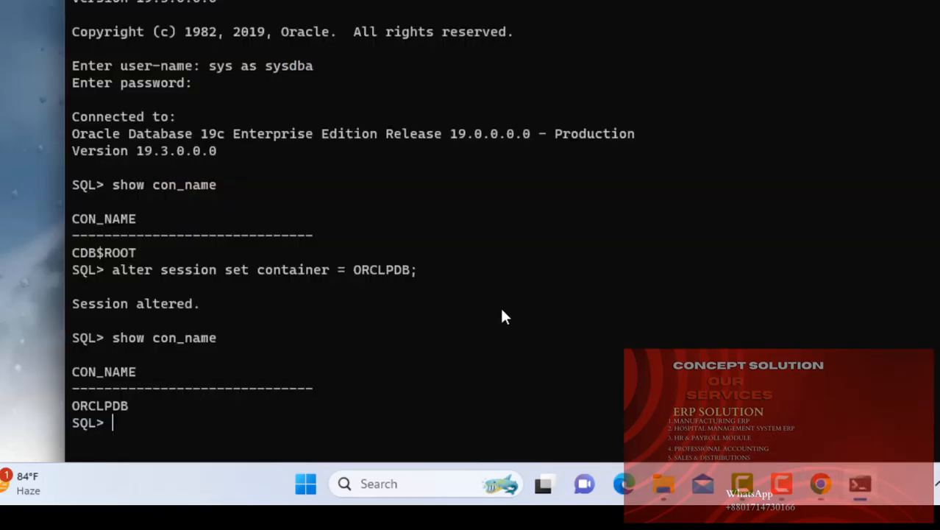
pyautogui.write('column name format a15;')
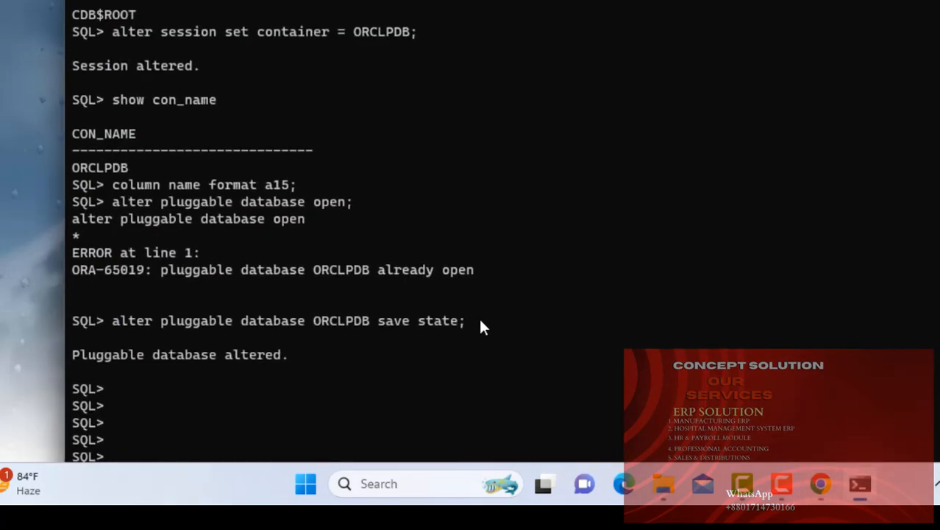
# - Run 'alter user hr identified by hr account unlock;'
pyautogui.write('alter')
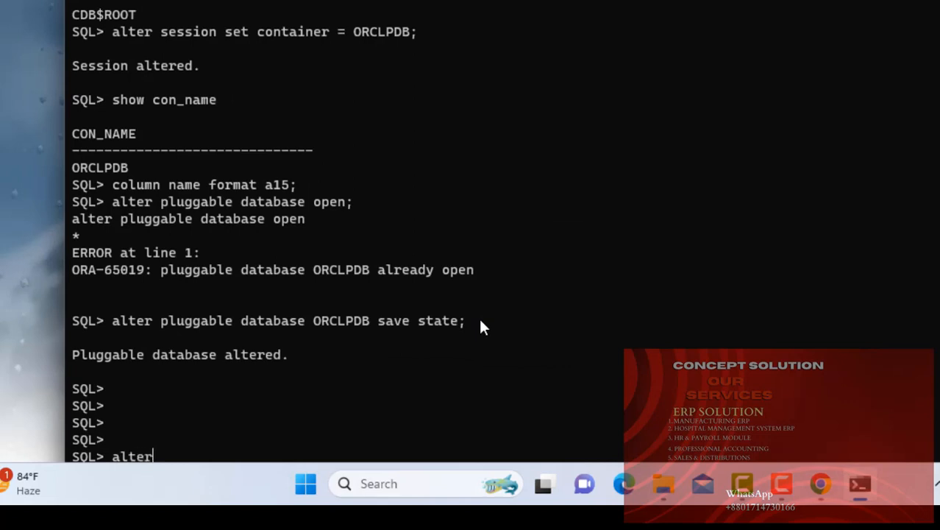
pyautogui.write('user')
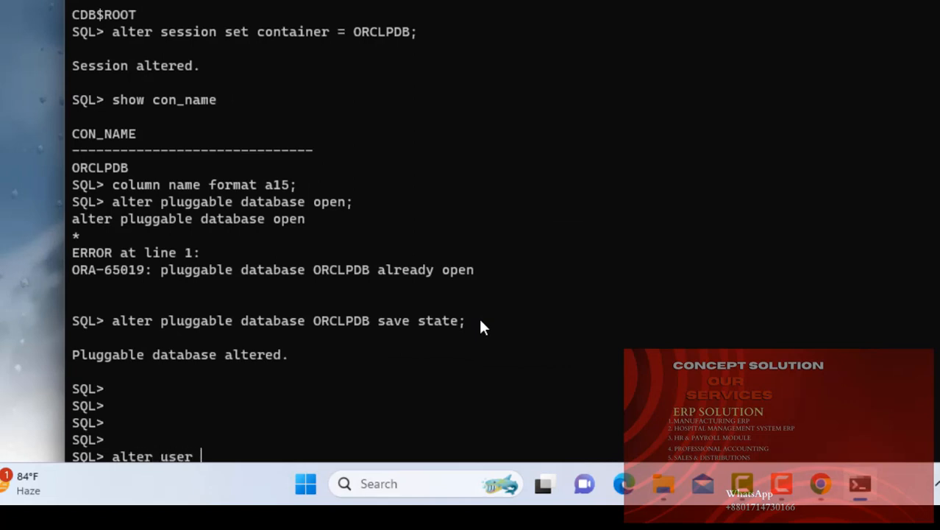
pyautogui.write('hr identified by hr account u')
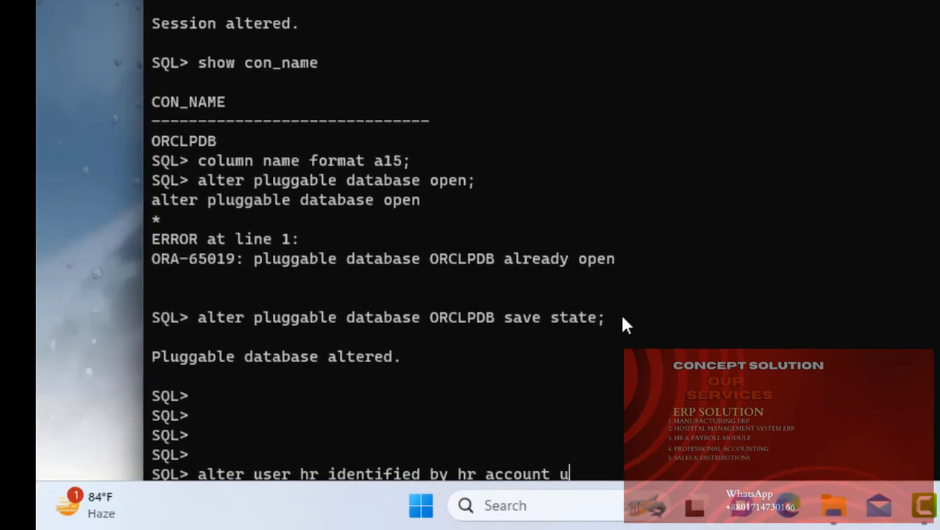
pyautogui.write('nlock;')
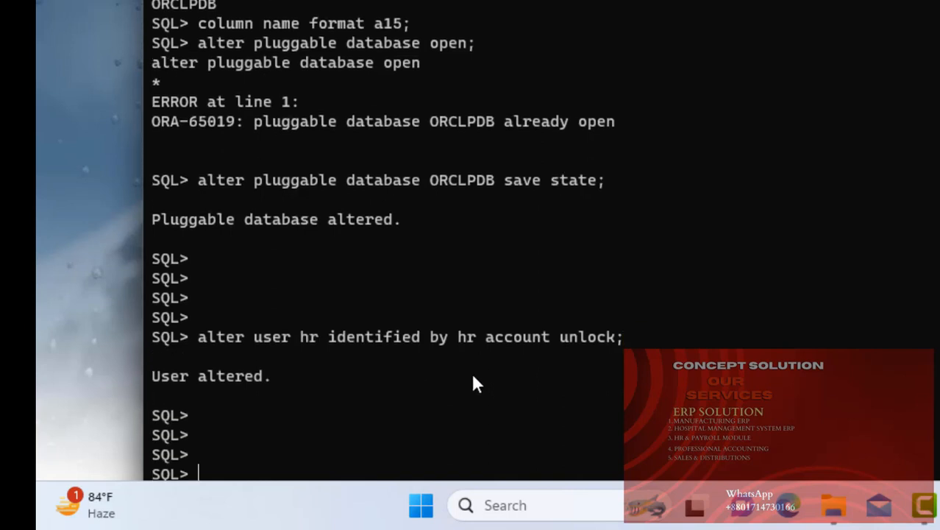
pyautogui.write('conn hr')
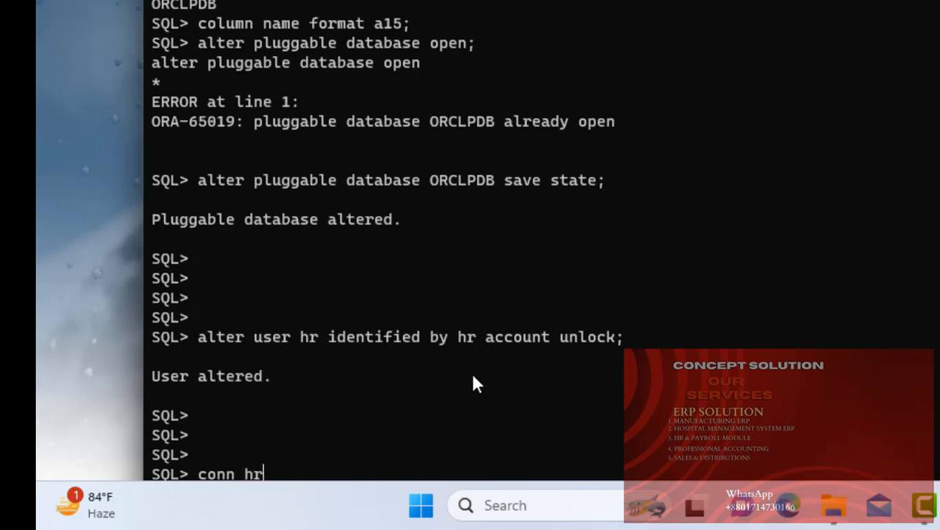
pyautogui.write('/hr')
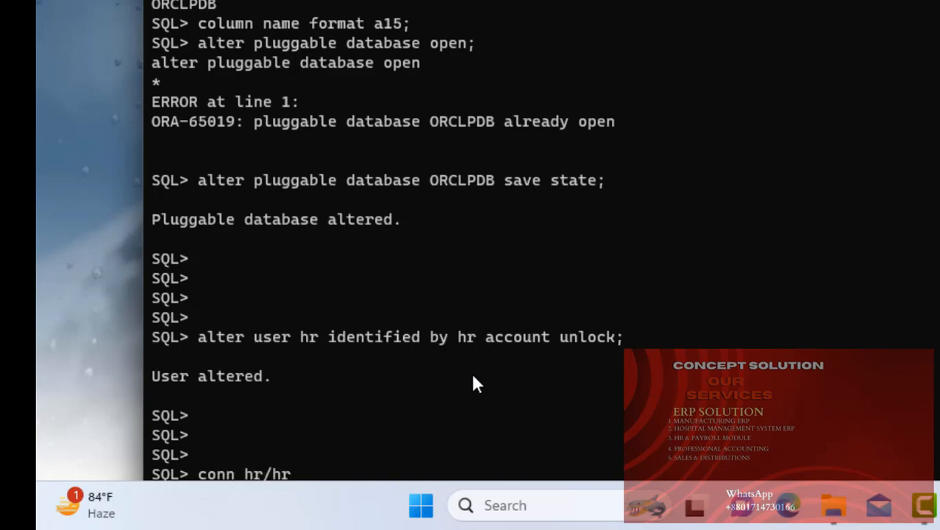
pyautogui.write('@')
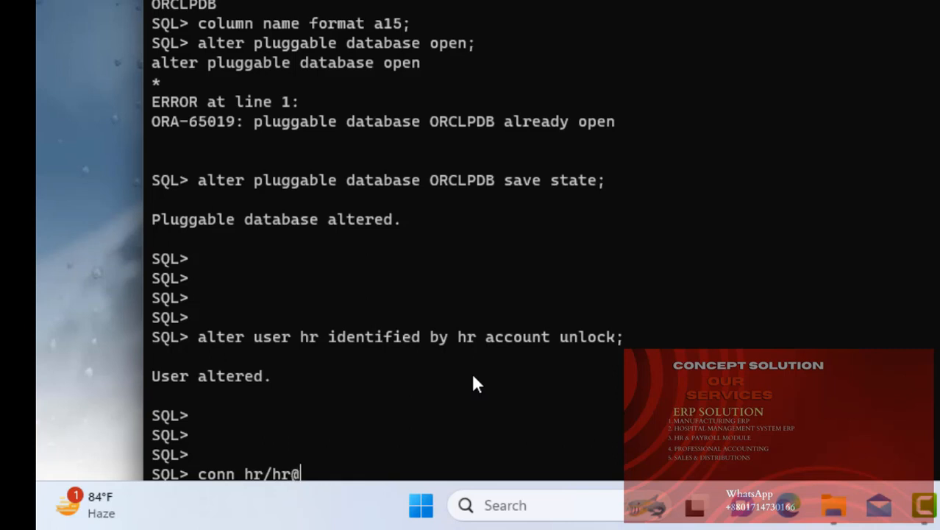
pyautogui.write('//')
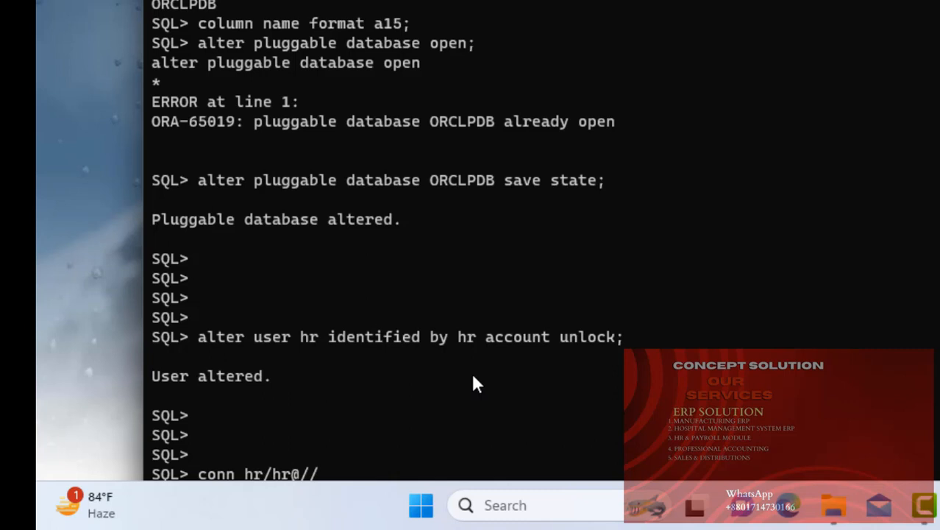
pyautogui.write('localh')
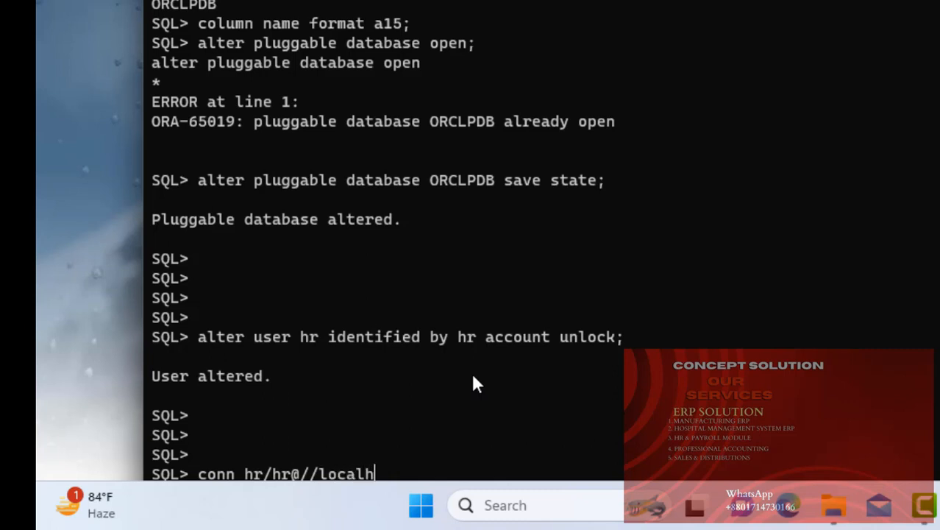
pyautogui.write('ost:')
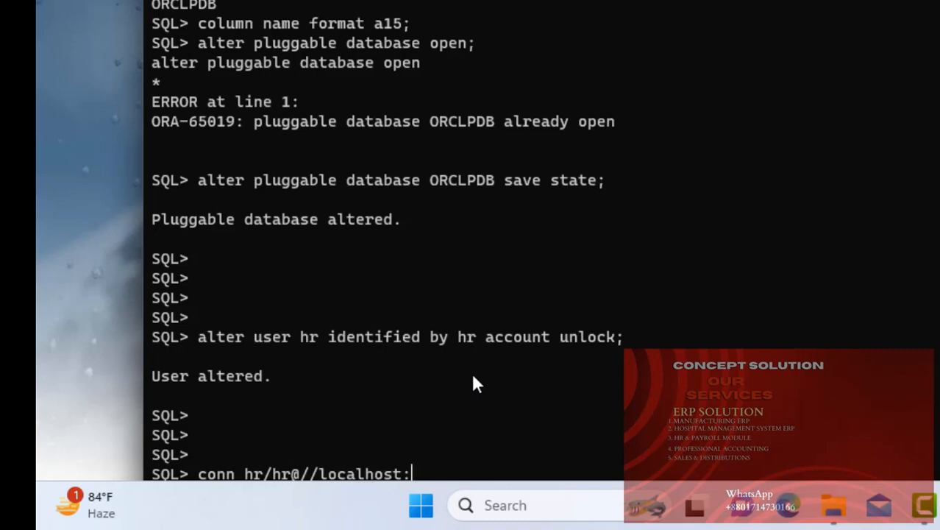
pyautogui.write('1521')
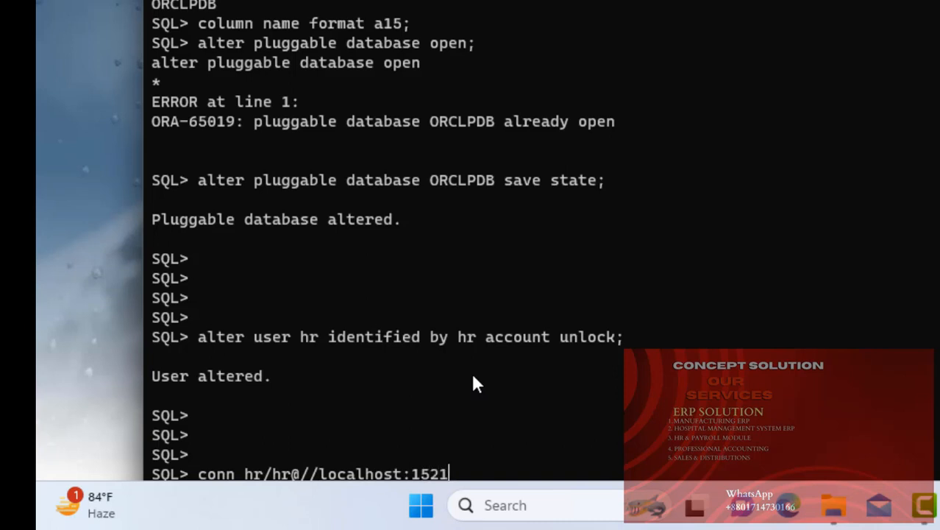
pyautogui.write('/o')
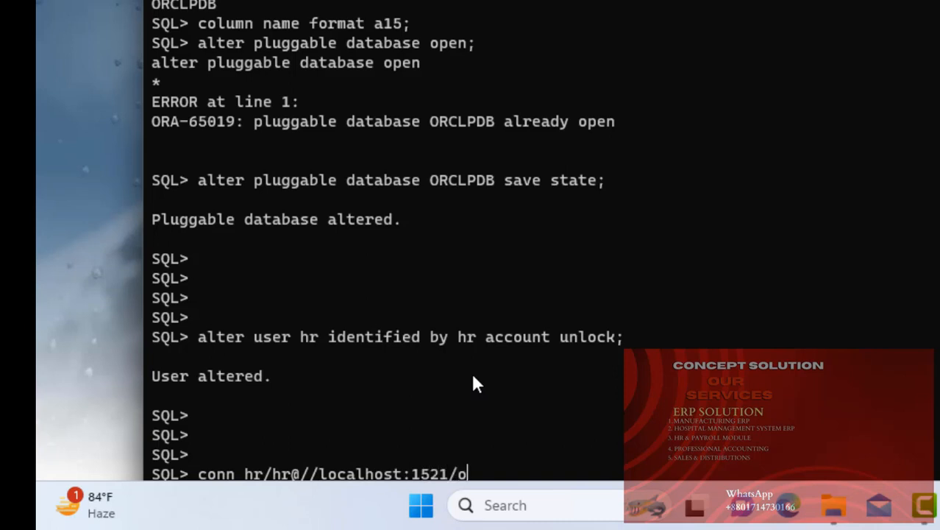
pyautogui.write('rclpdb')
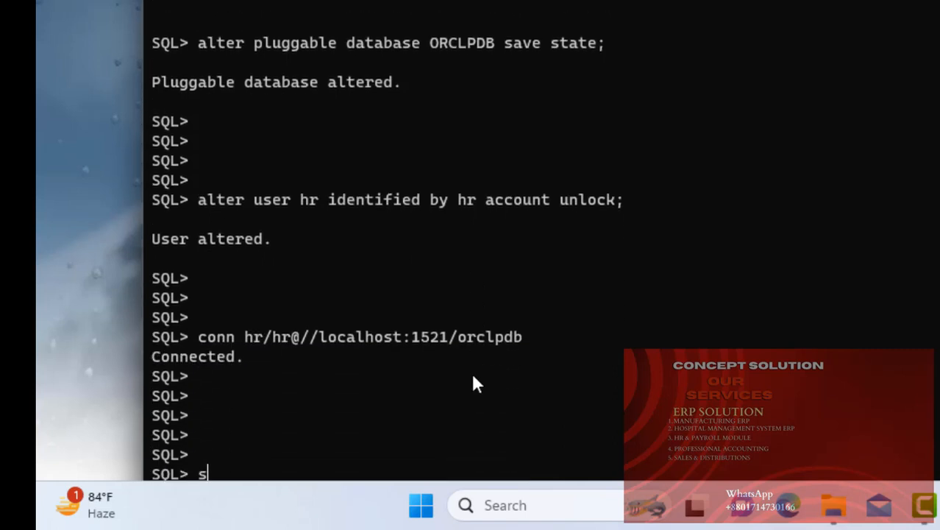
# - Run 'select * from tab;' and scroll through HR's eight objects
pyautogui.write('elect')
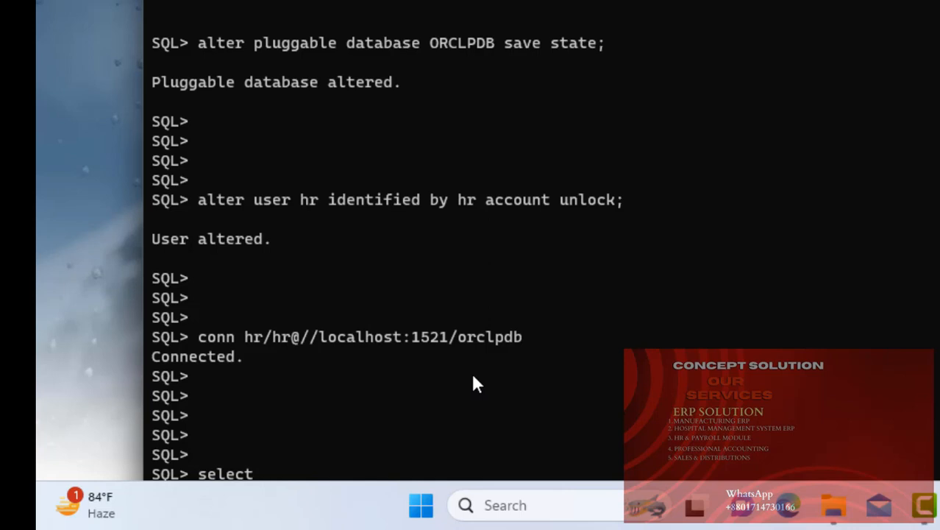
pyautogui.write('*from')
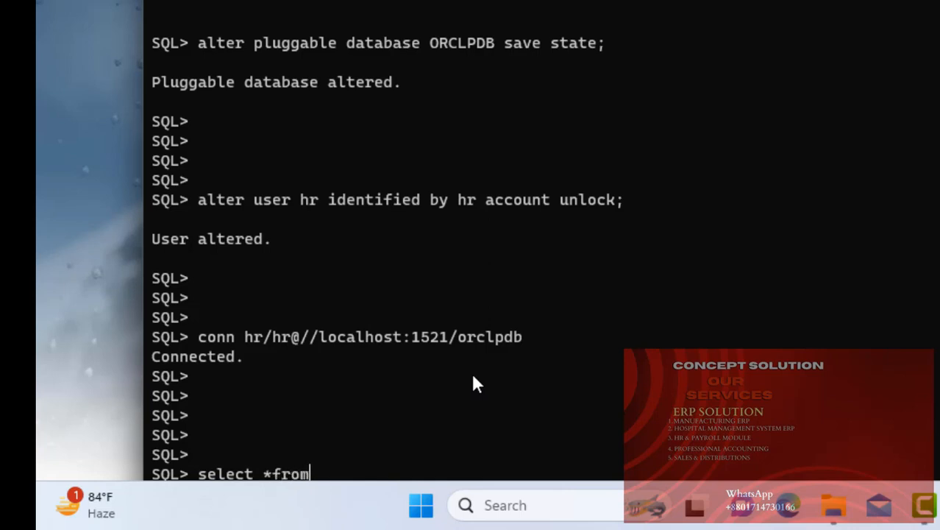
pyautogui.write('tan')
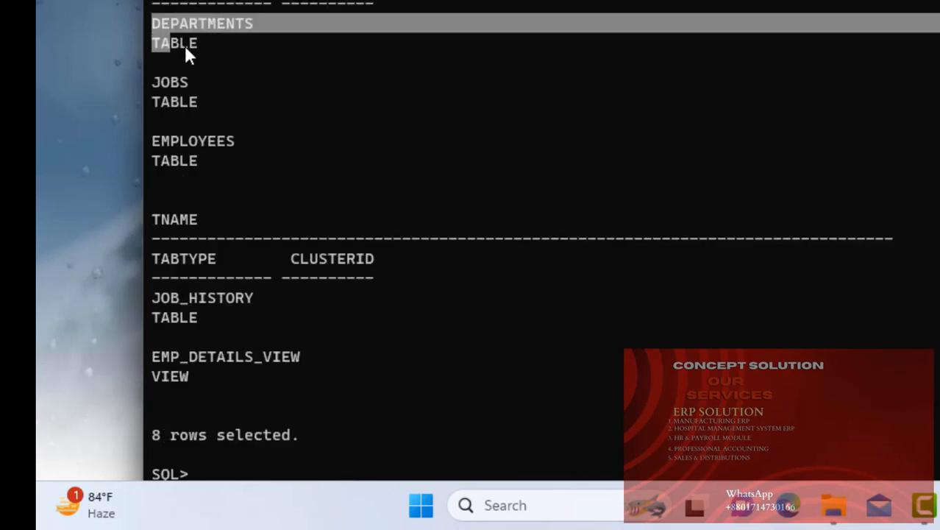
pyautogui.scroll(-3)
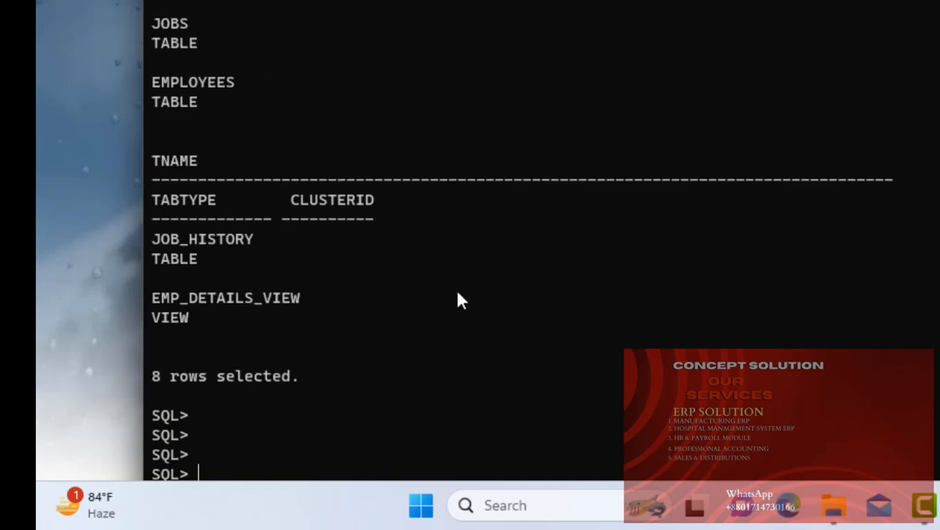
# - Begin typing the query 'select * from employees'
pyautogui.write('select')
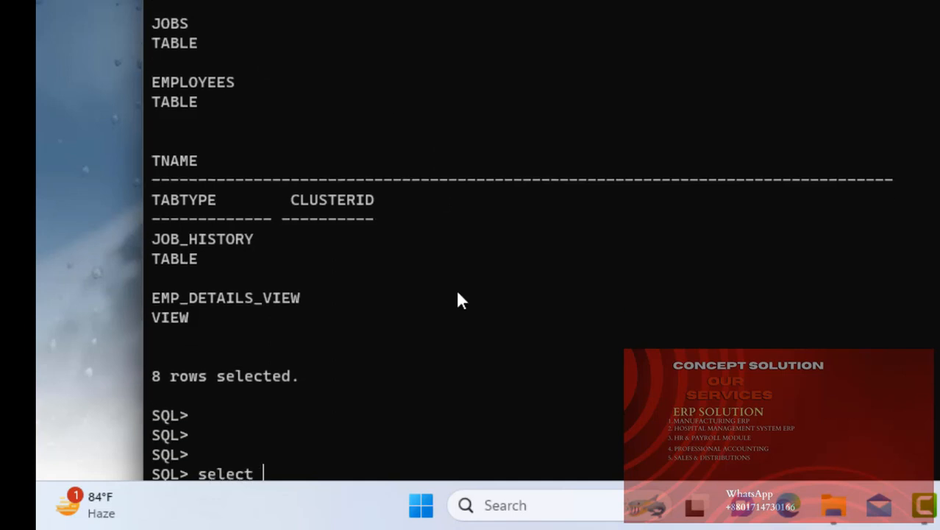
pyautogui.write('*from')
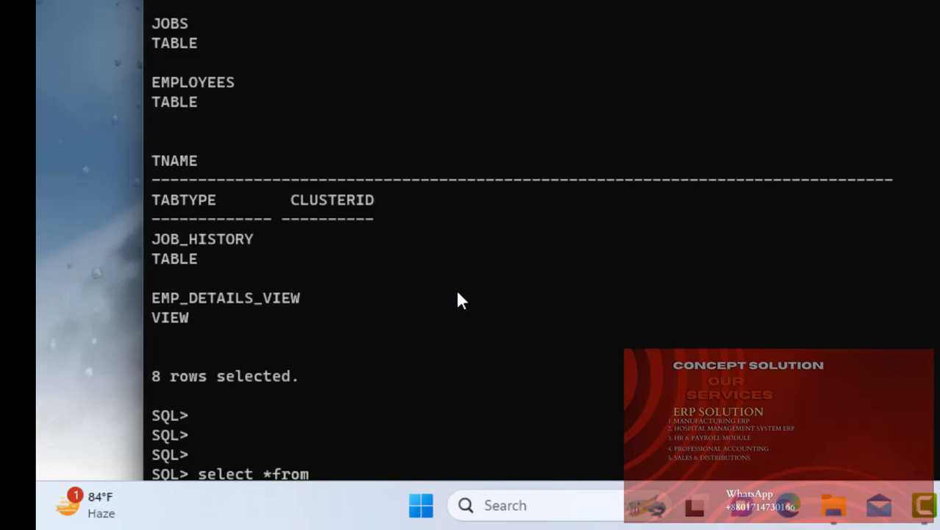
pyautogui.write('employe')
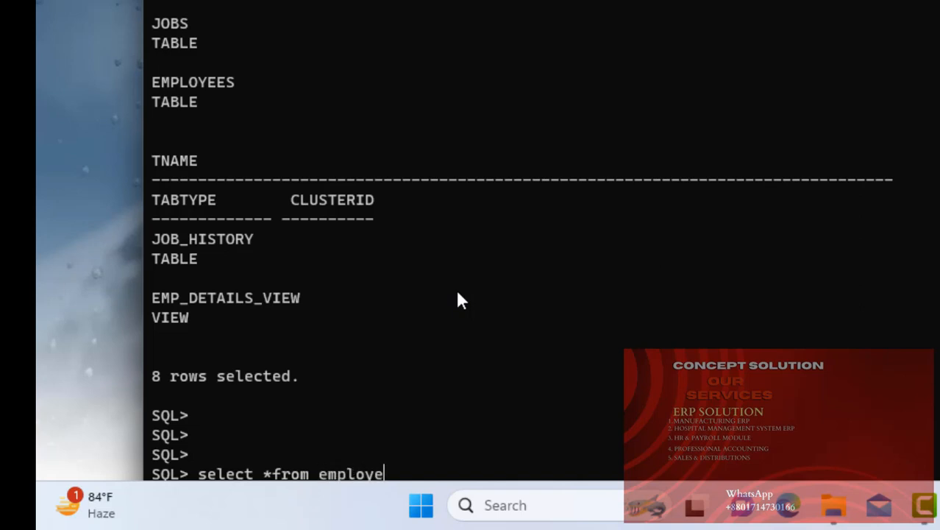